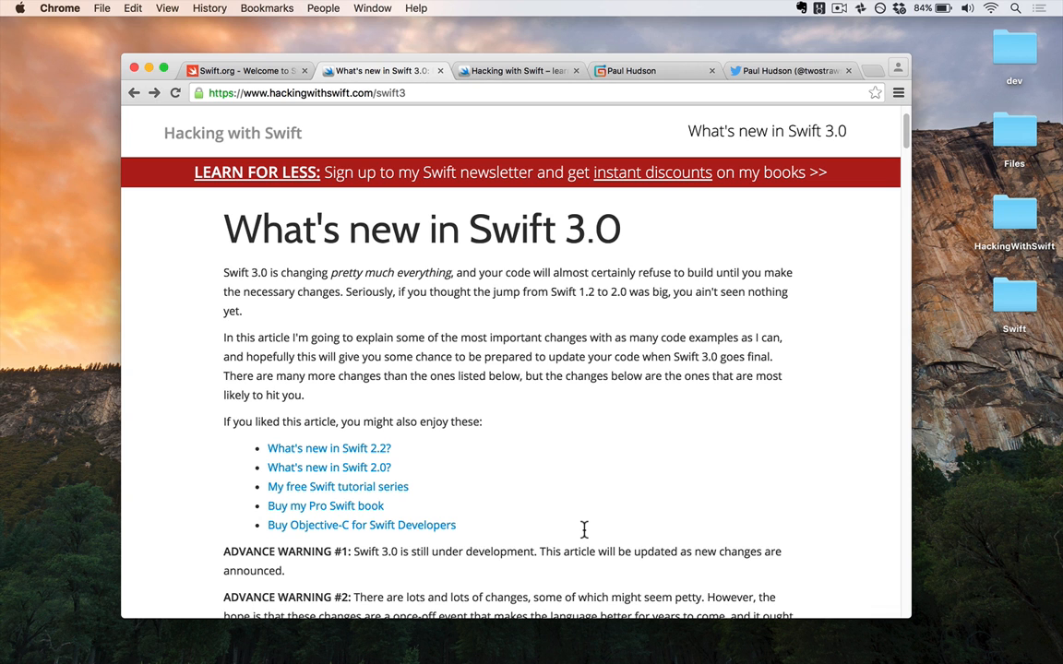
- Read through the What's new in Swift 3.0 article, highlighting the UpperCamelCase heading
scroll(down, 3)
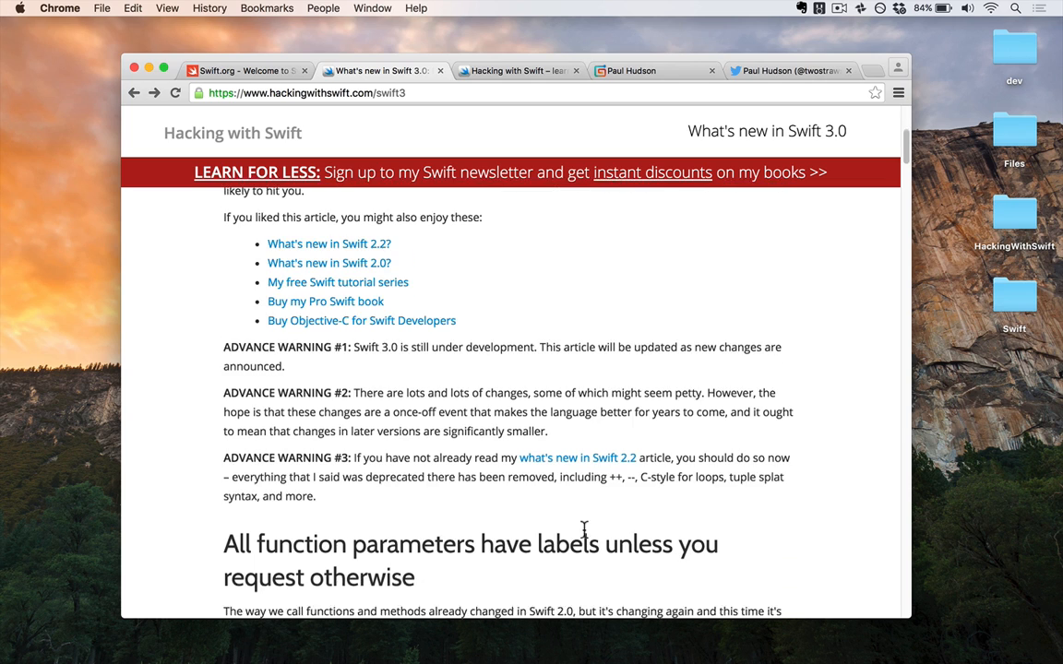
scroll(down, 3)
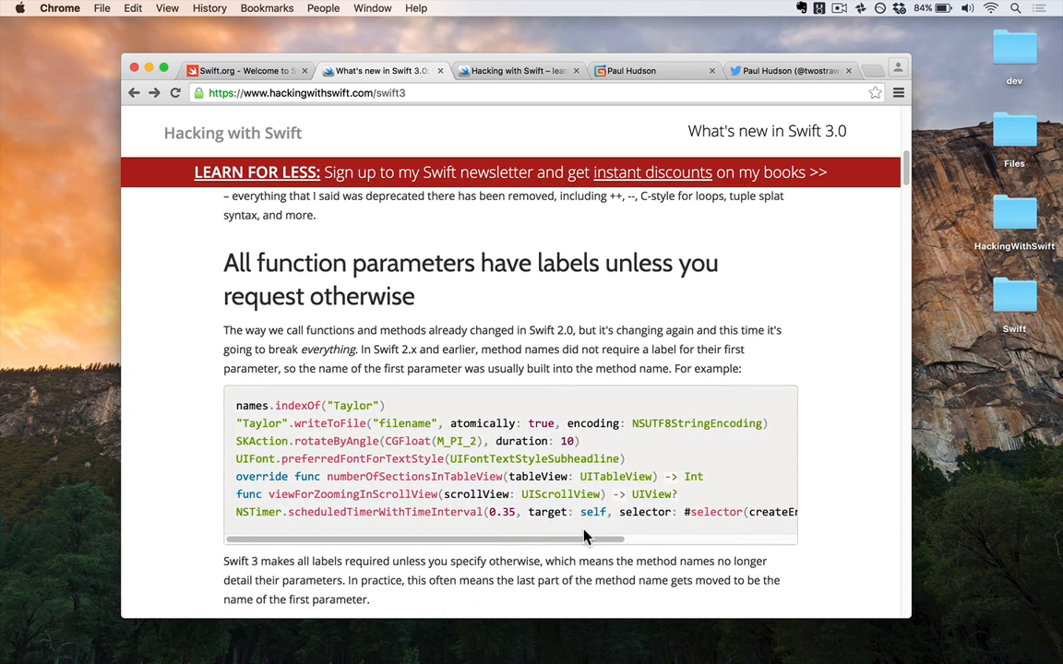
scroll(down, 3)
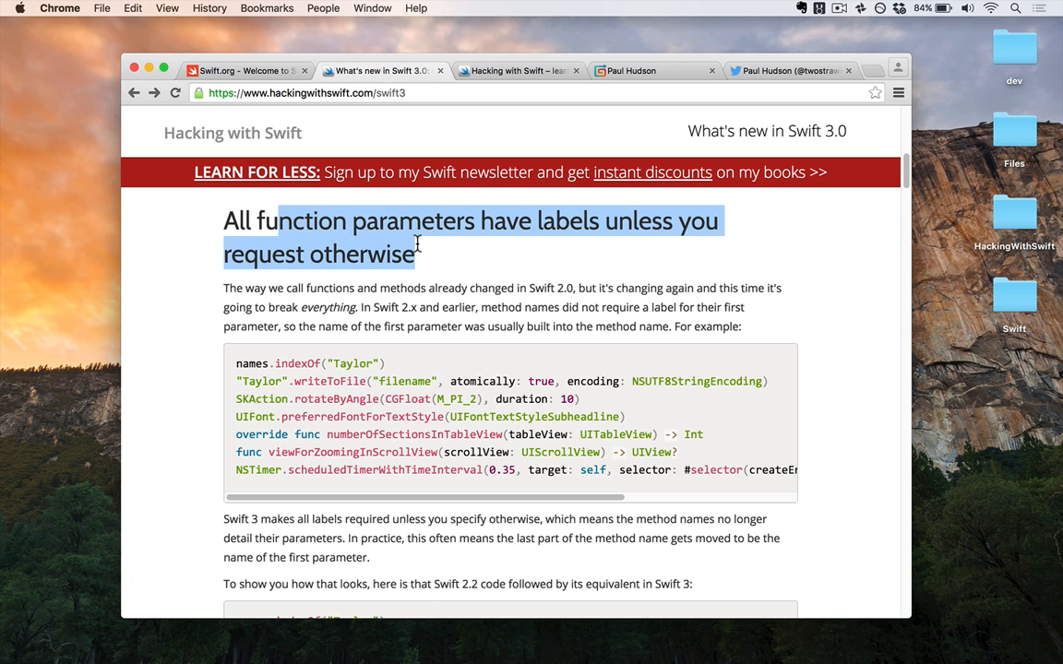
scroll(down, 3)
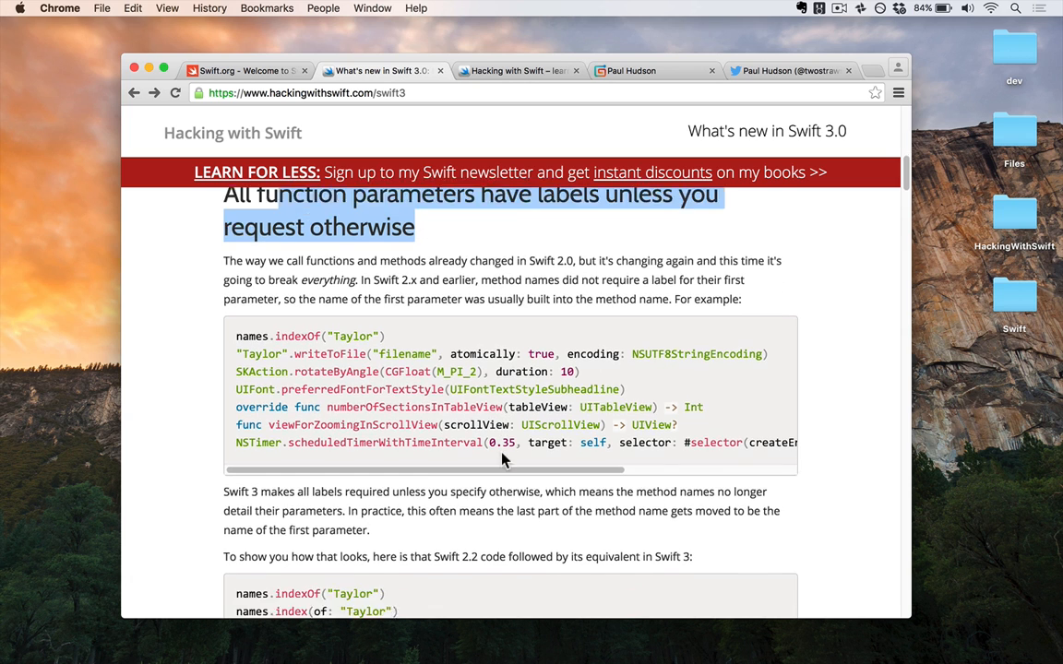
scroll(down, 3)
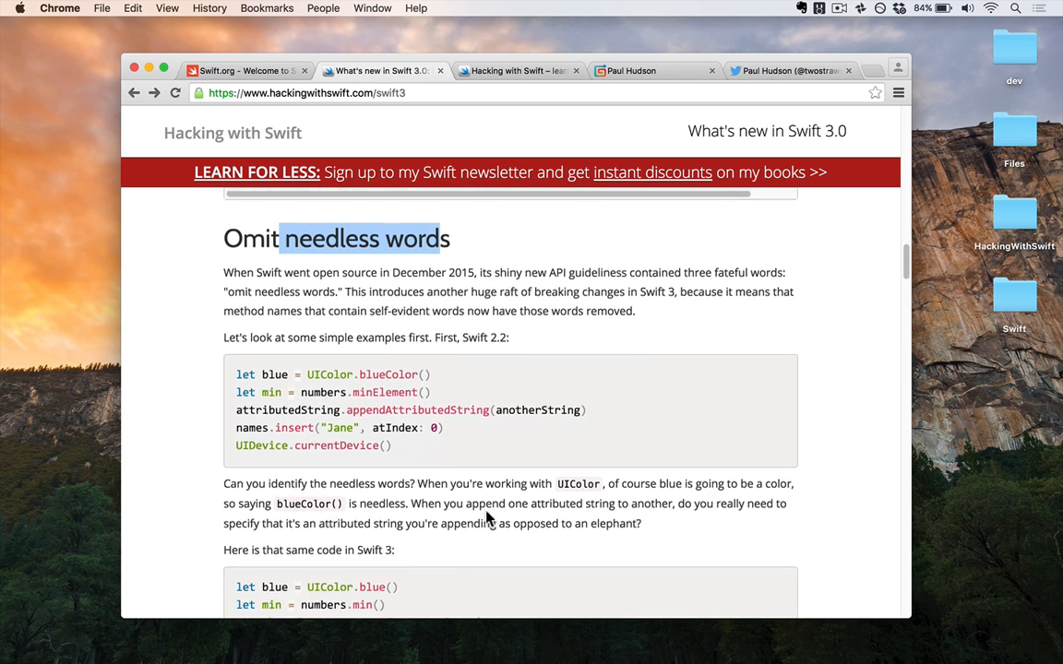
scroll(down, 3)
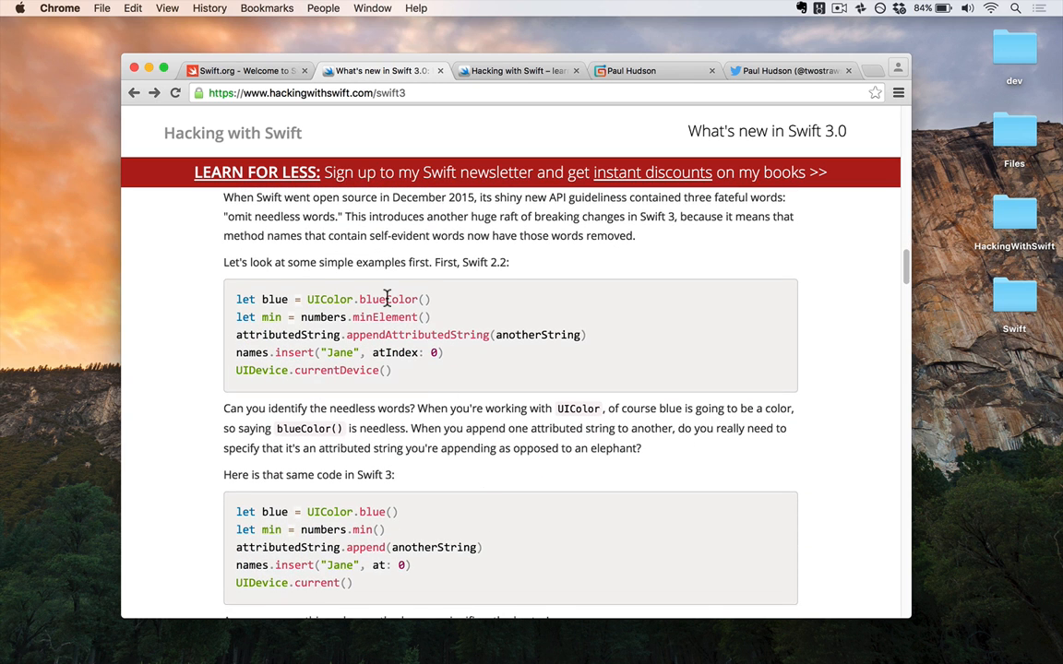
mouse_move(377, 480)
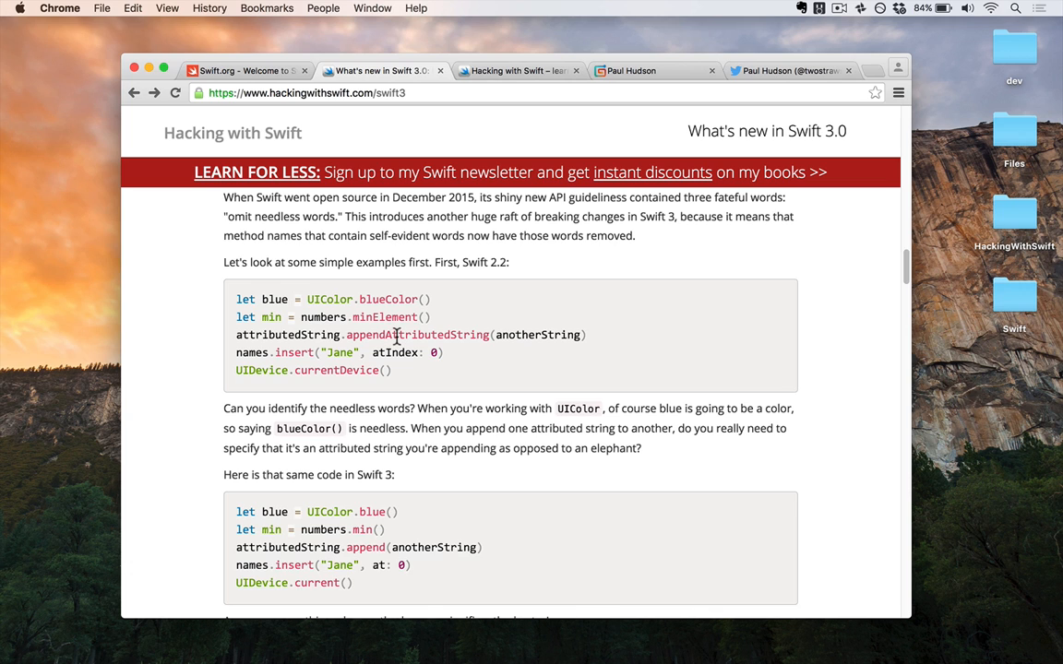
scroll(down, 3)
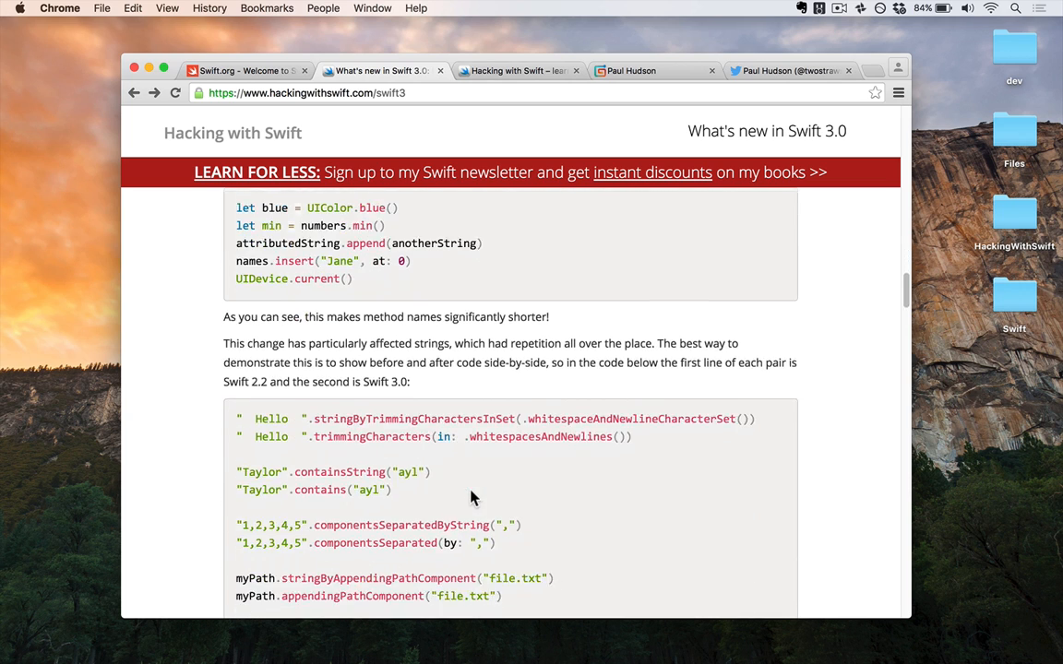
scroll(down, 3)
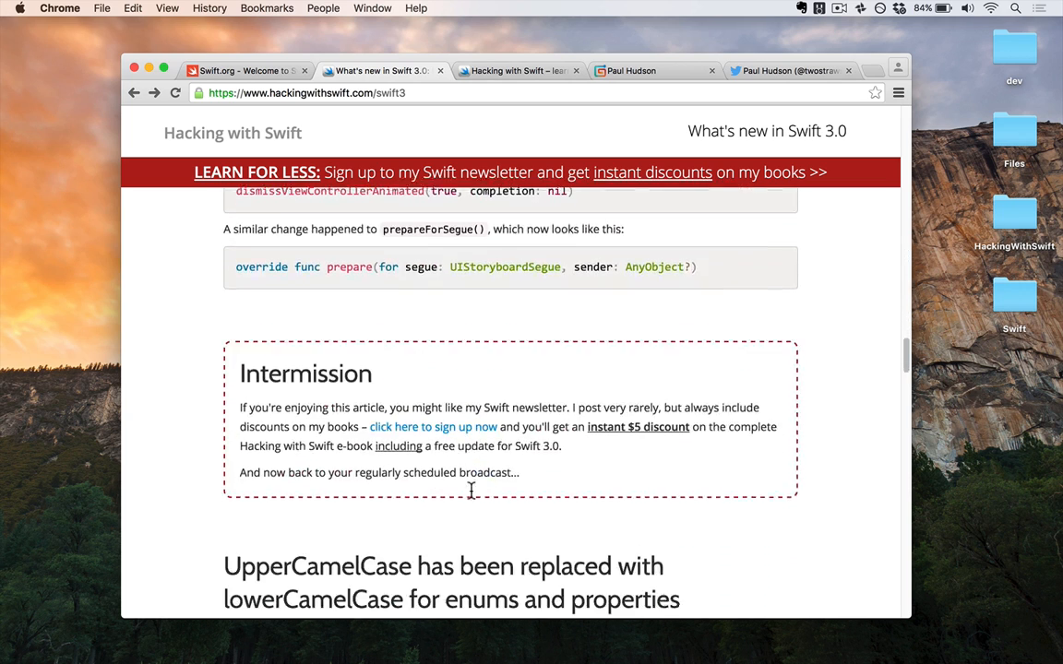
scroll(down, 3)
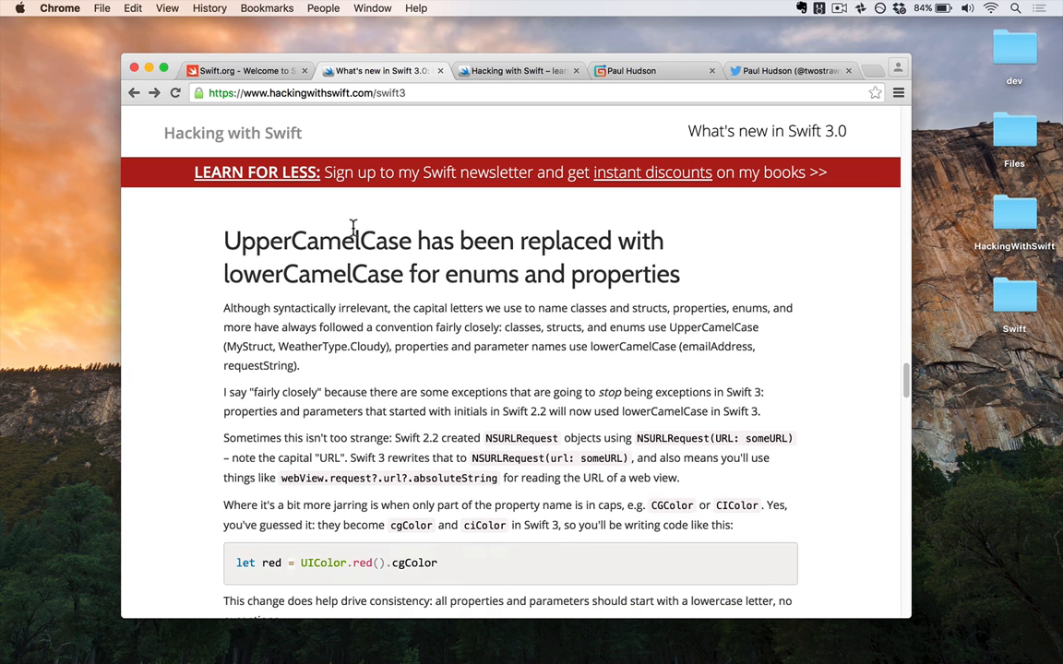
drag(354, 241, 458, 241)
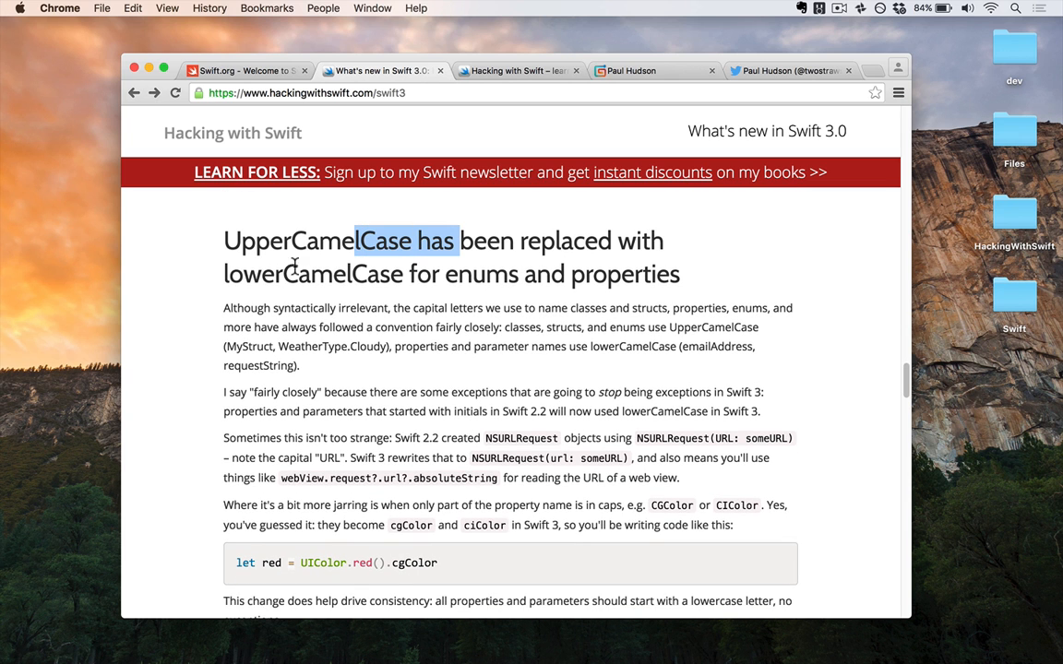
scroll(down, 3)
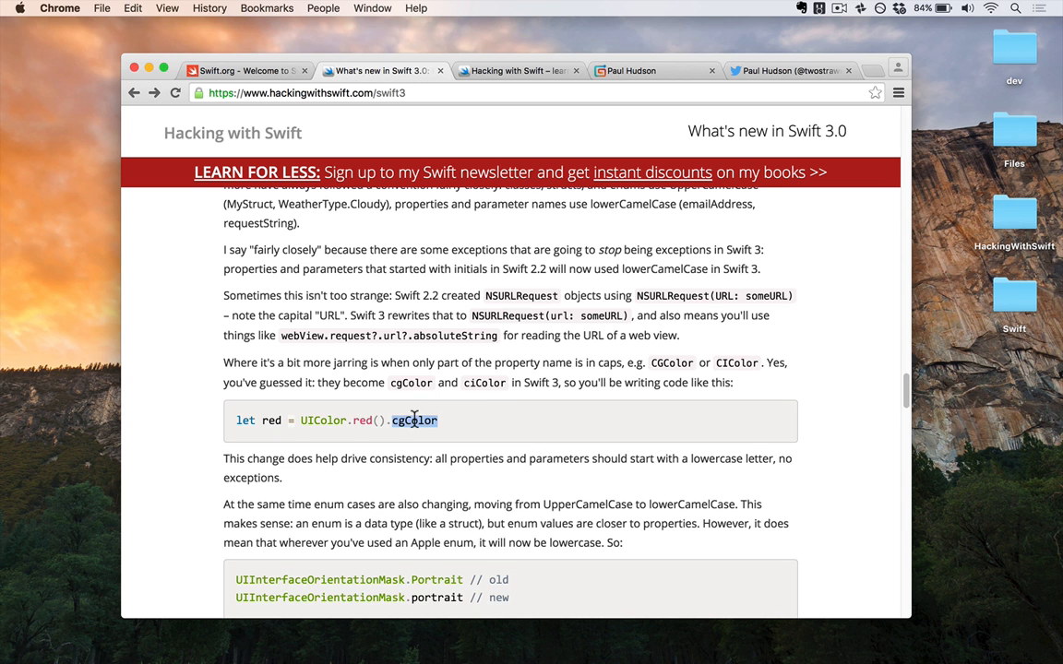
scroll(down, 3)
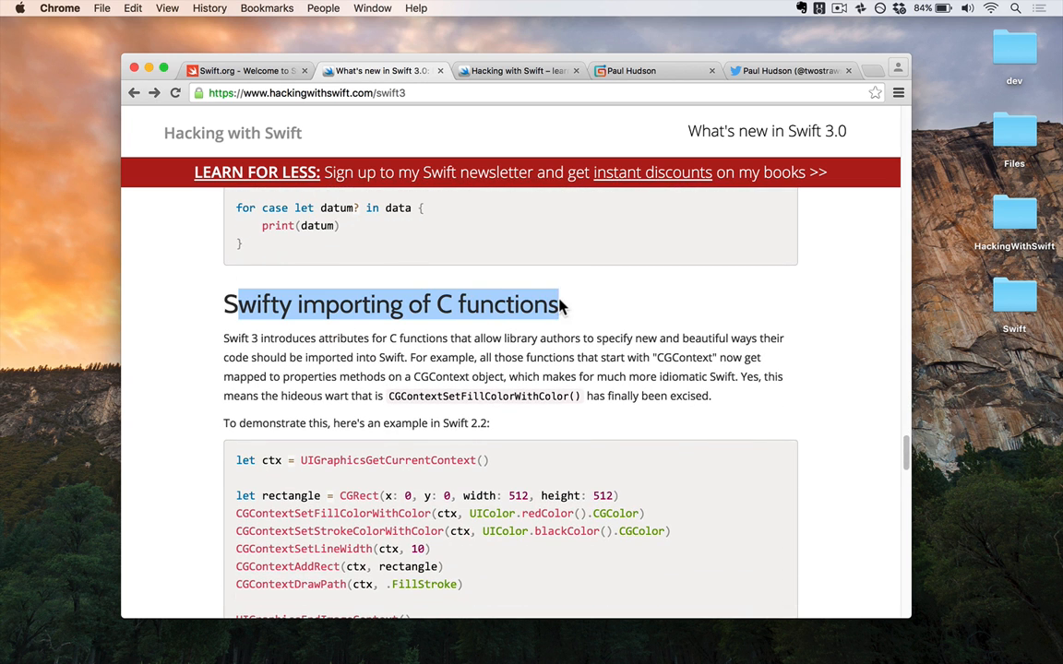
scroll(down, 3)
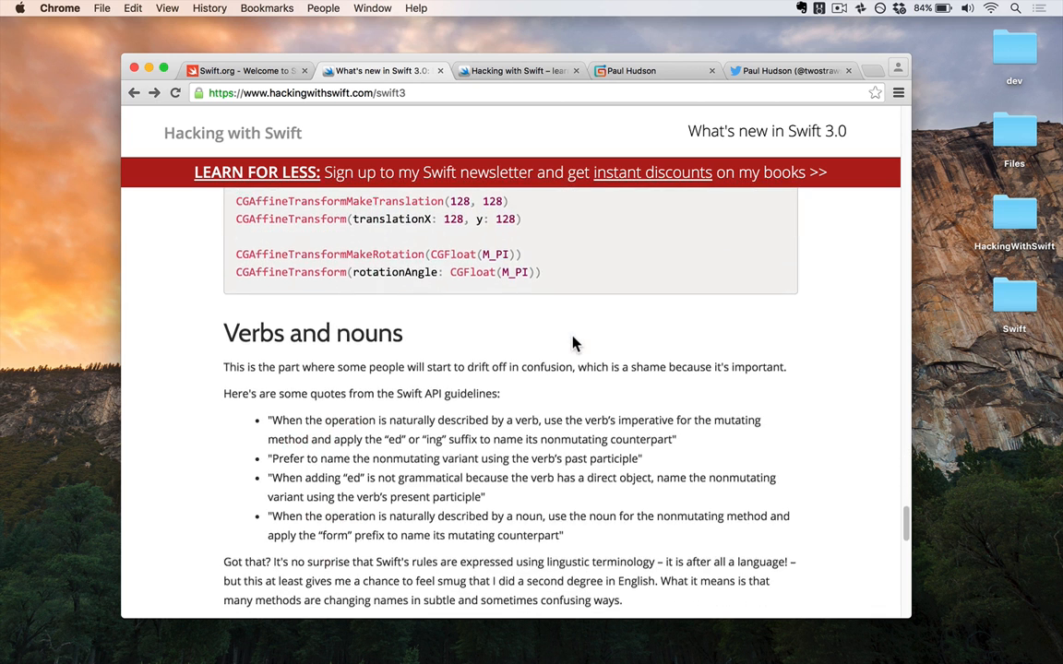
scroll(down, 3)
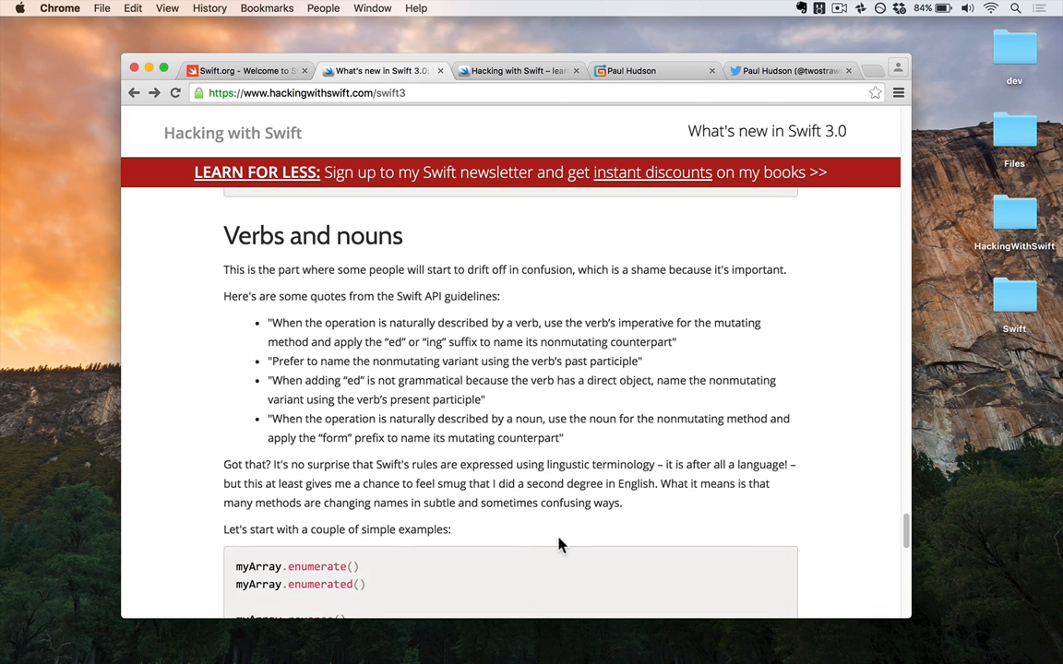
mouse_move(566, 534)
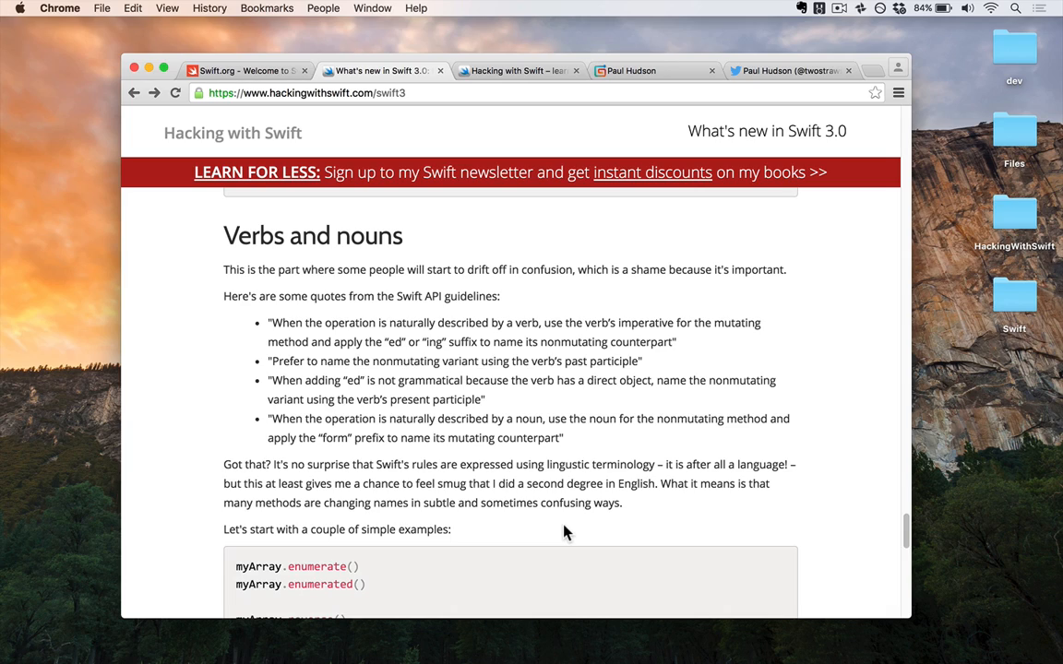
scroll(down, 3)
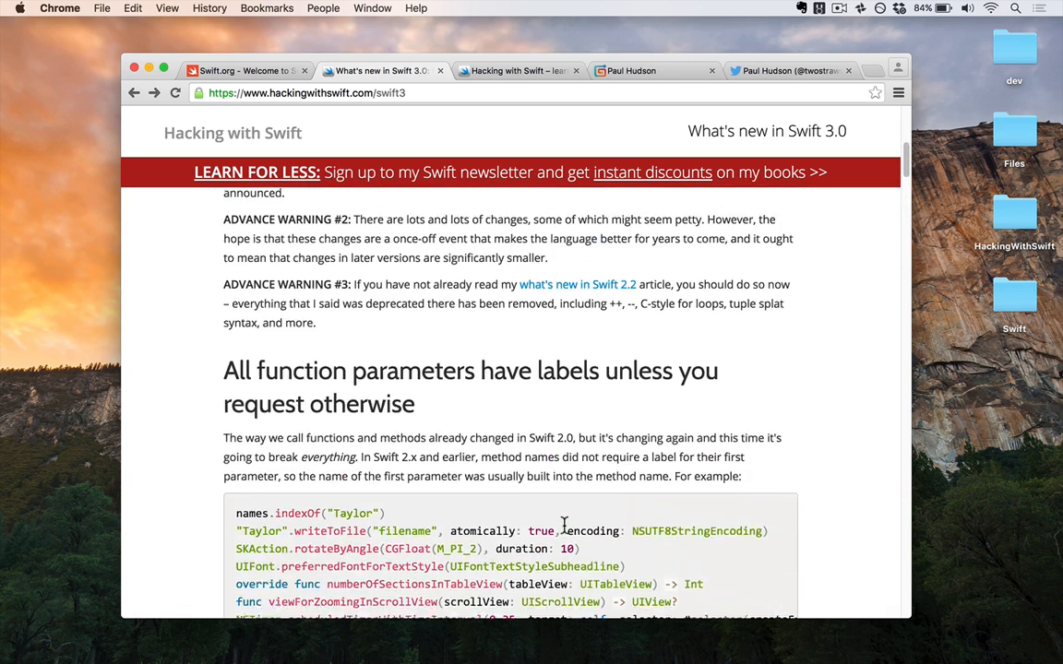
scroll(up, 3)
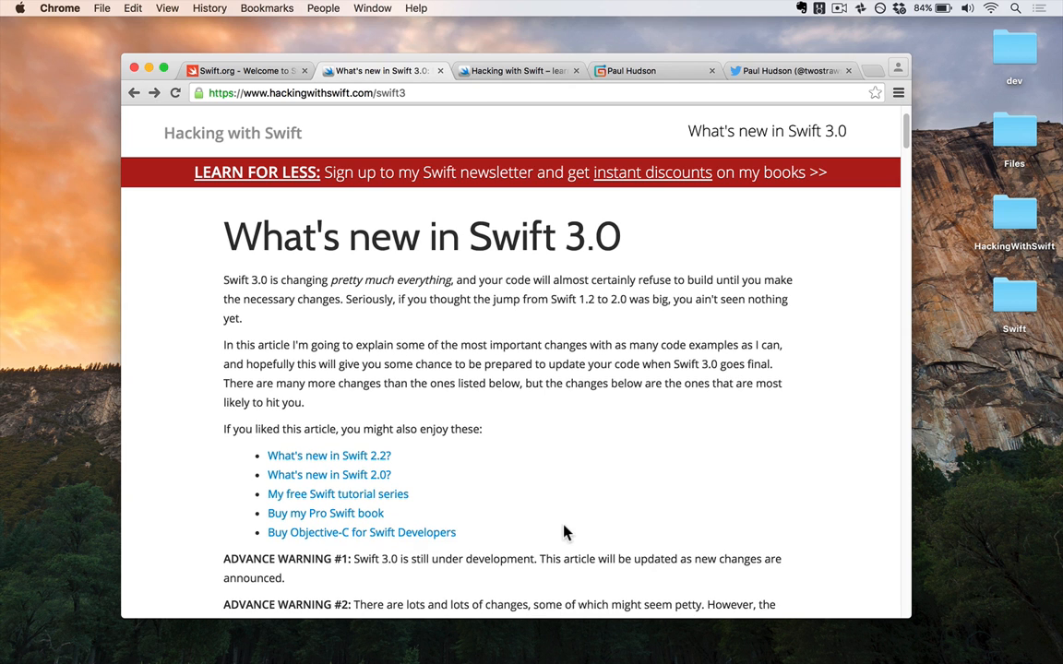
mouse_move(503, 81)
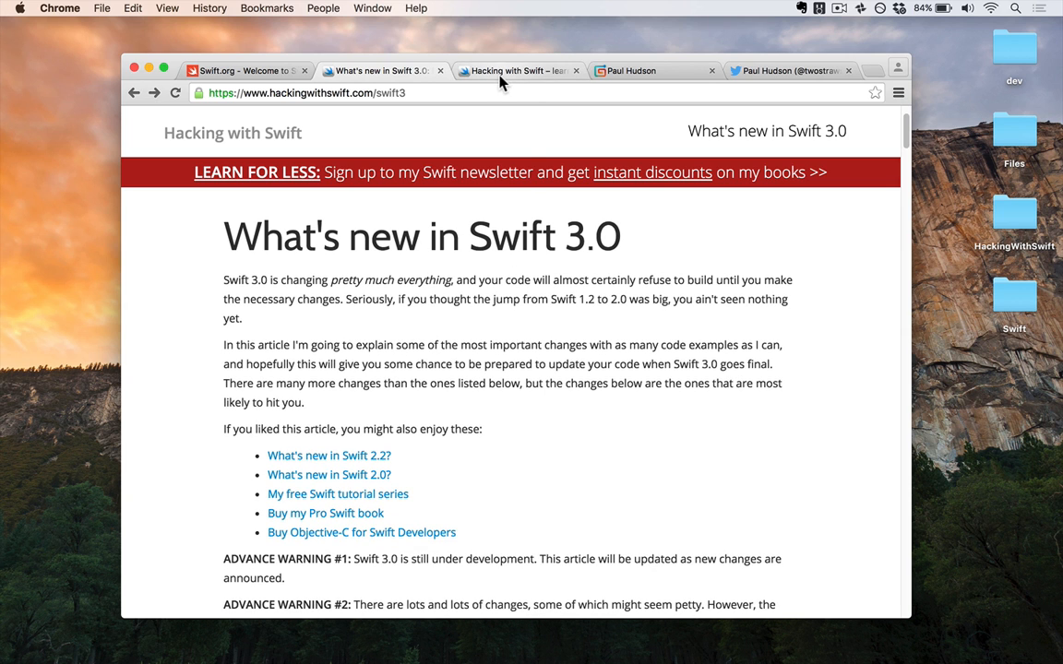
- Browse the Hacking with Swift homepage, then close the newsletter follow page
click(517, 70)
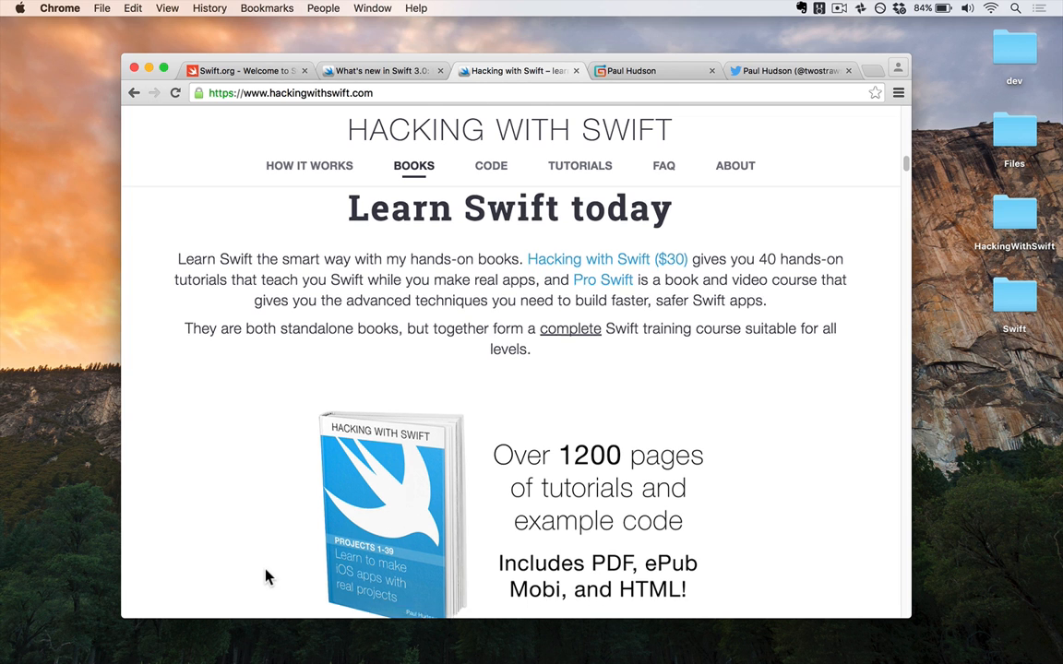
scroll(down, 3)
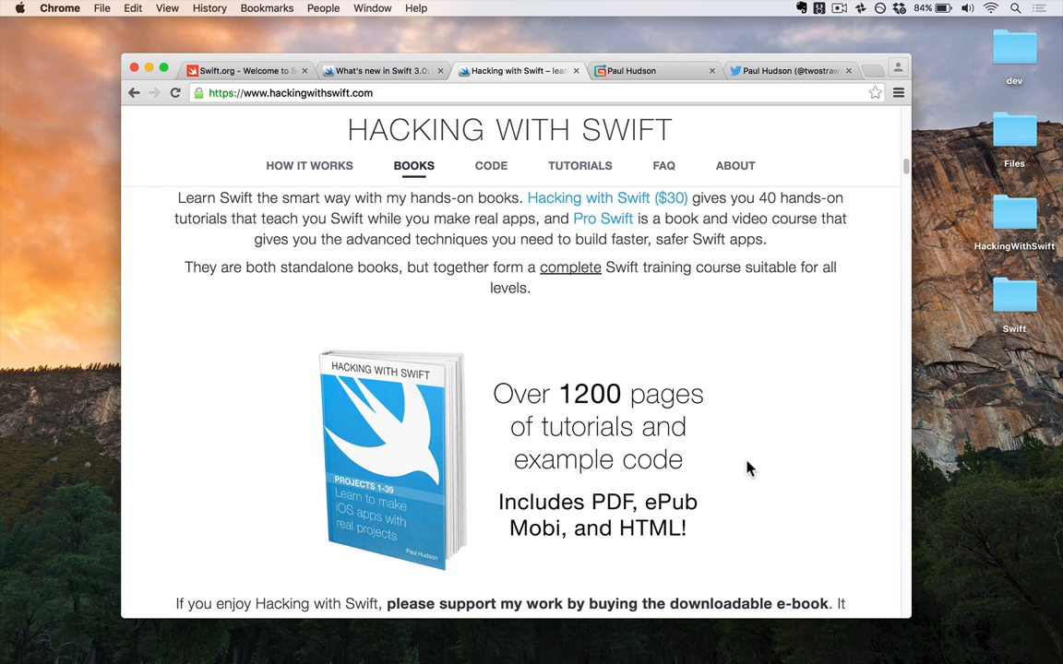
scroll(down, 3)
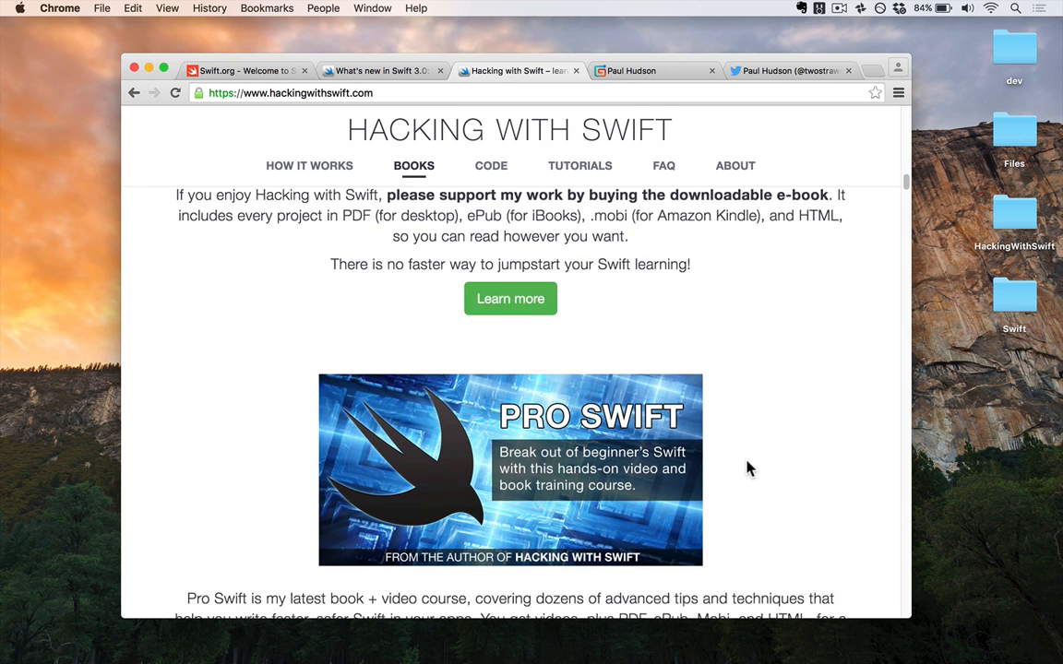
scroll(down, 3)
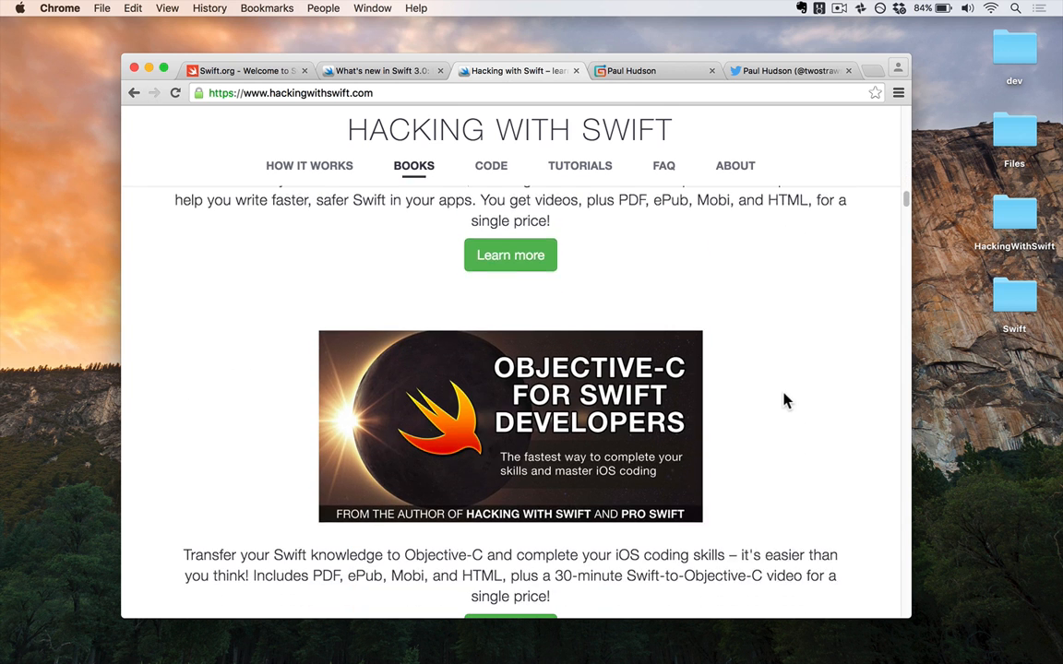
scroll(down, 3)
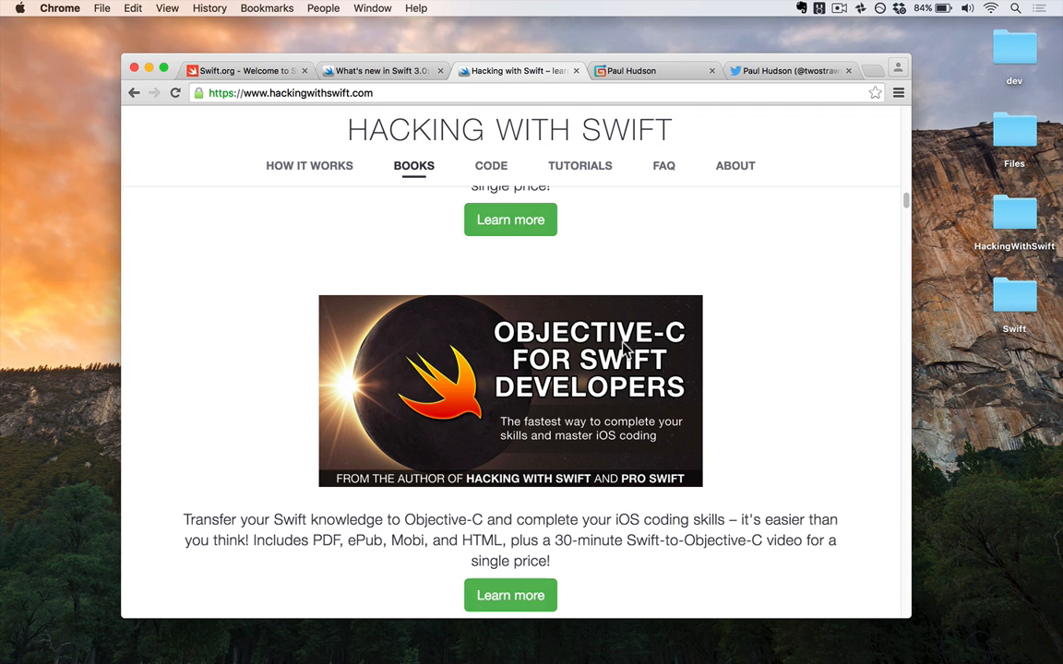
scroll(down, 3)
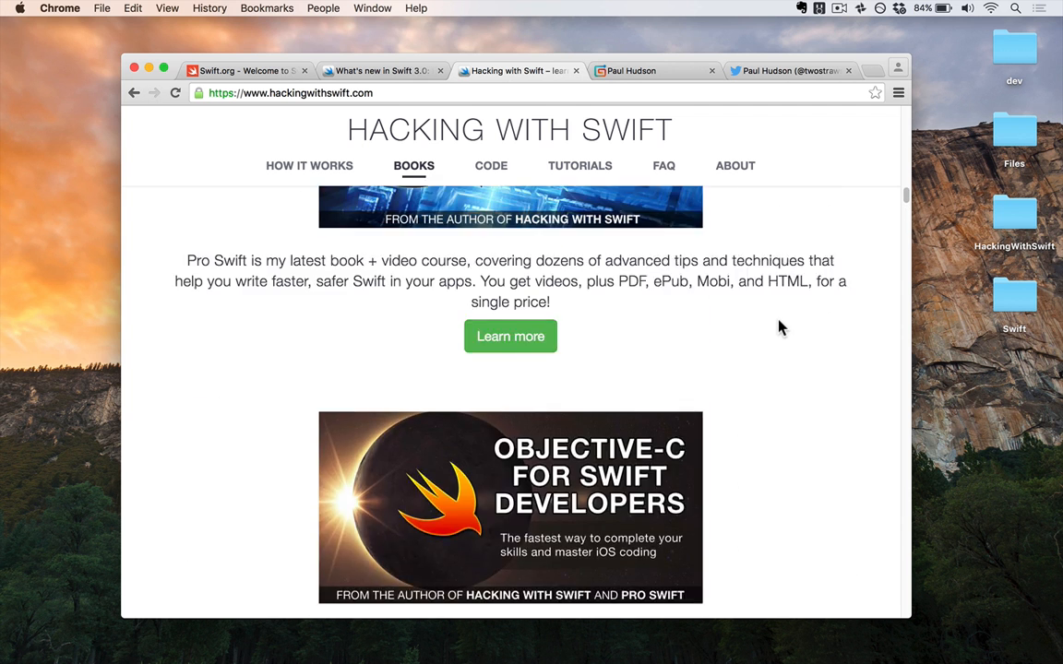
scroll(down, 3)
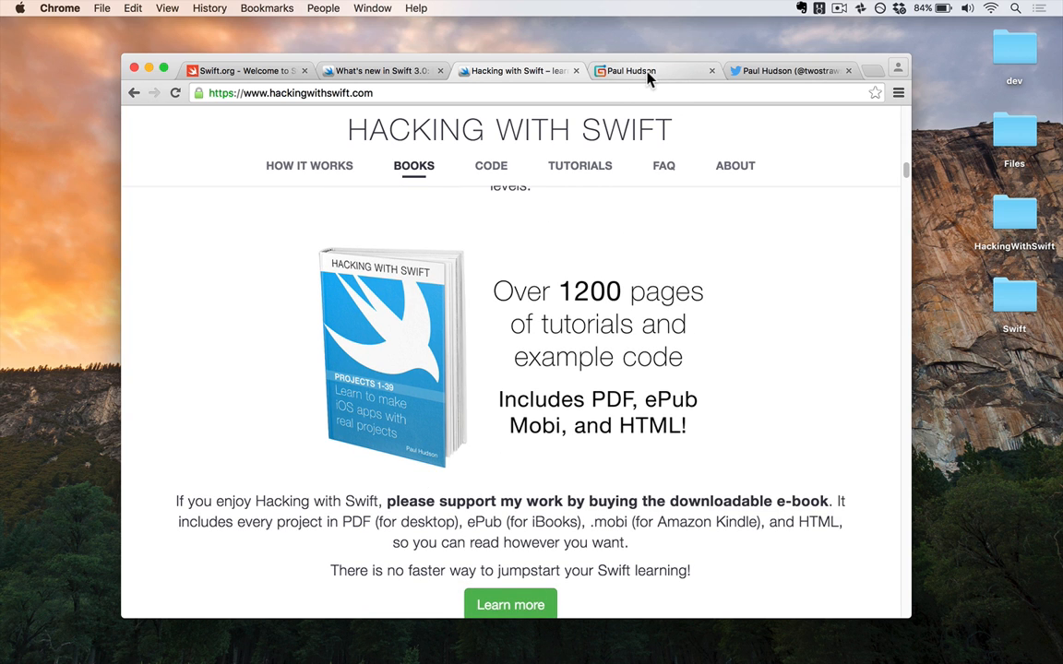
click(654, 70)
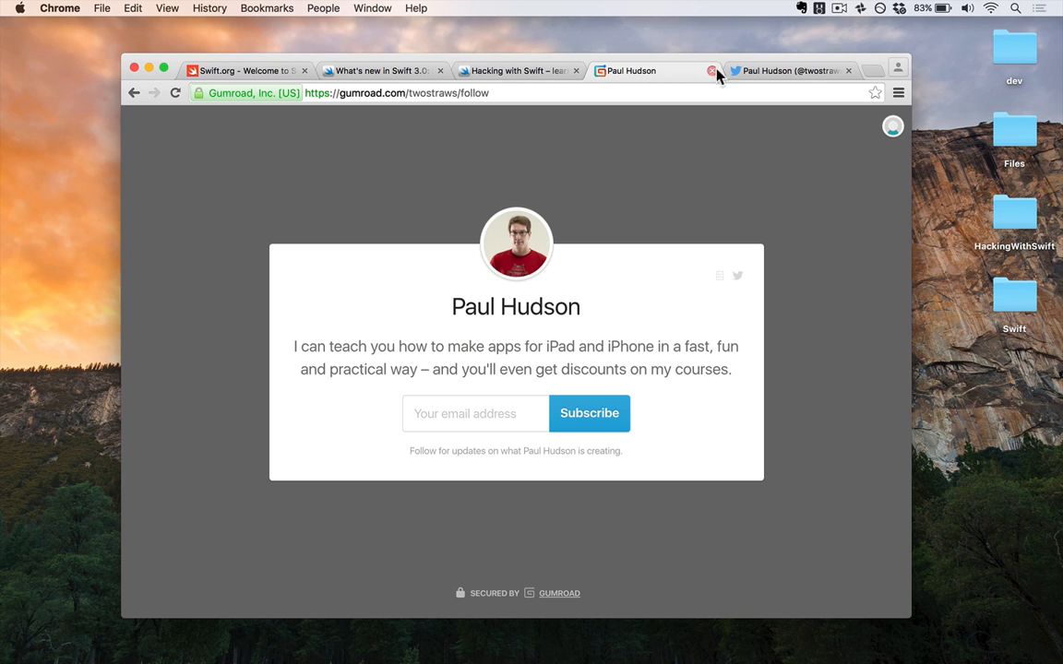
click(788, 70)
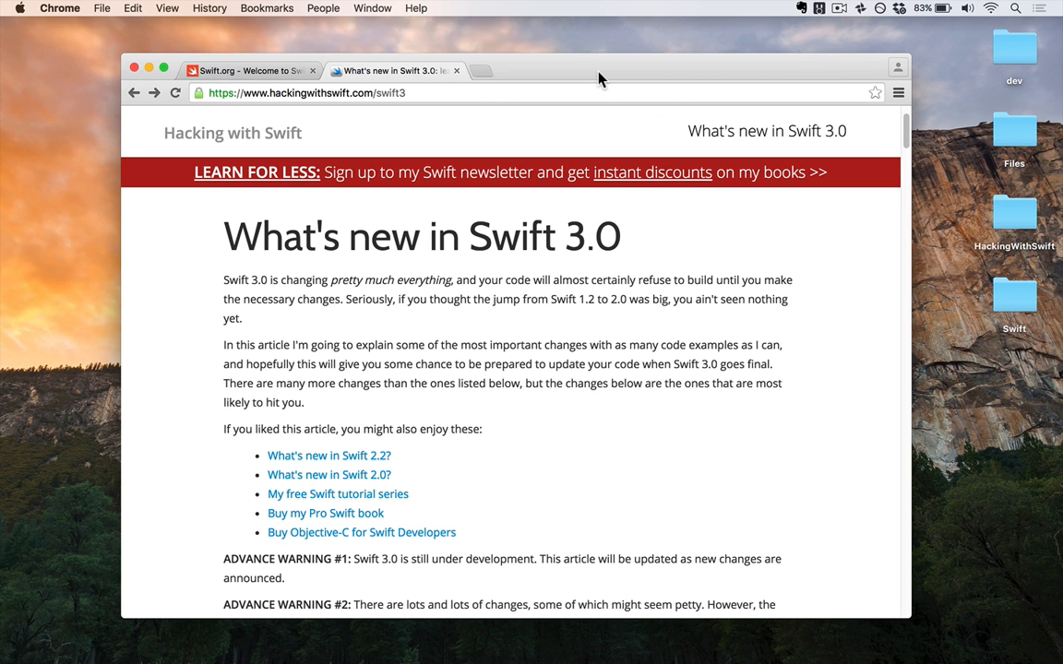
- Open swift.org's Download page and jump to its Snapshots section with May 9, 2016 builds
click(244, 70)
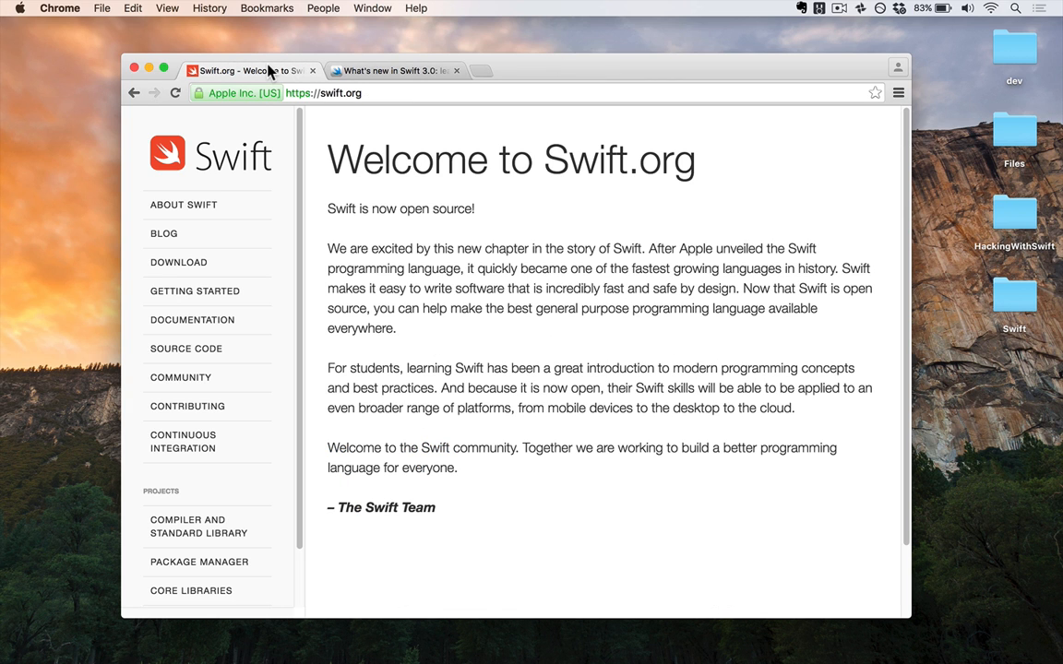
mouse_move(178, 262)
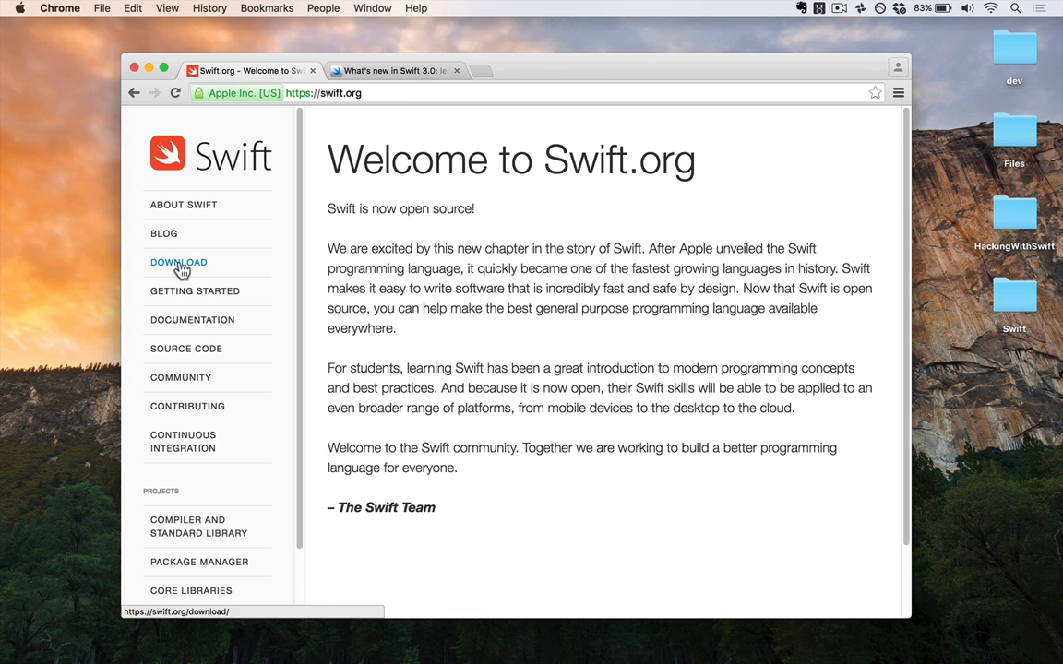
click(178, 262)
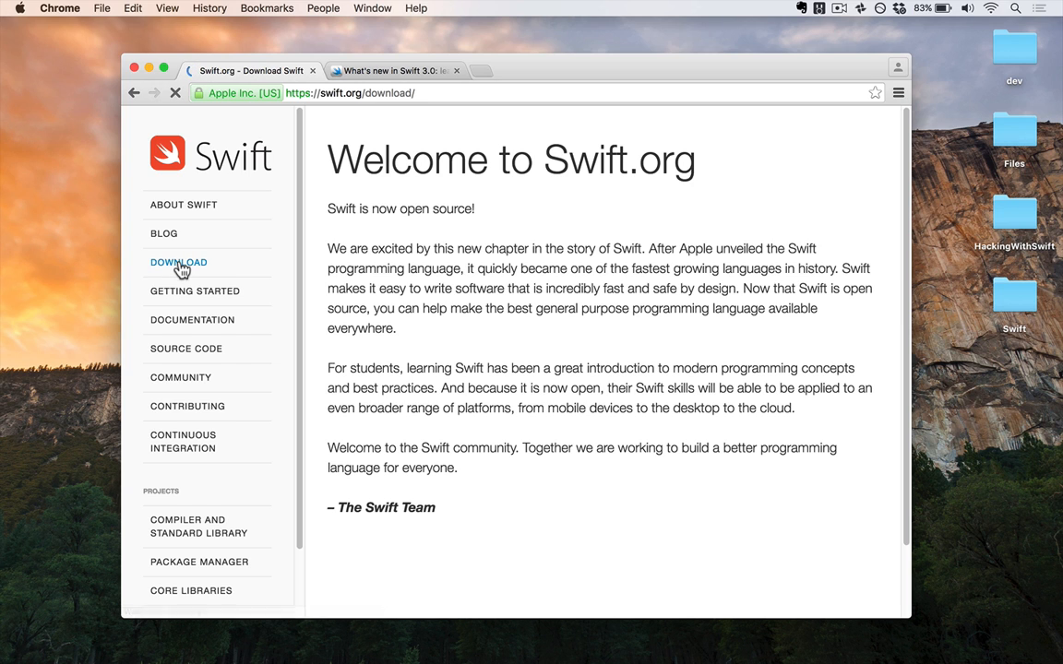
click(178, 262)
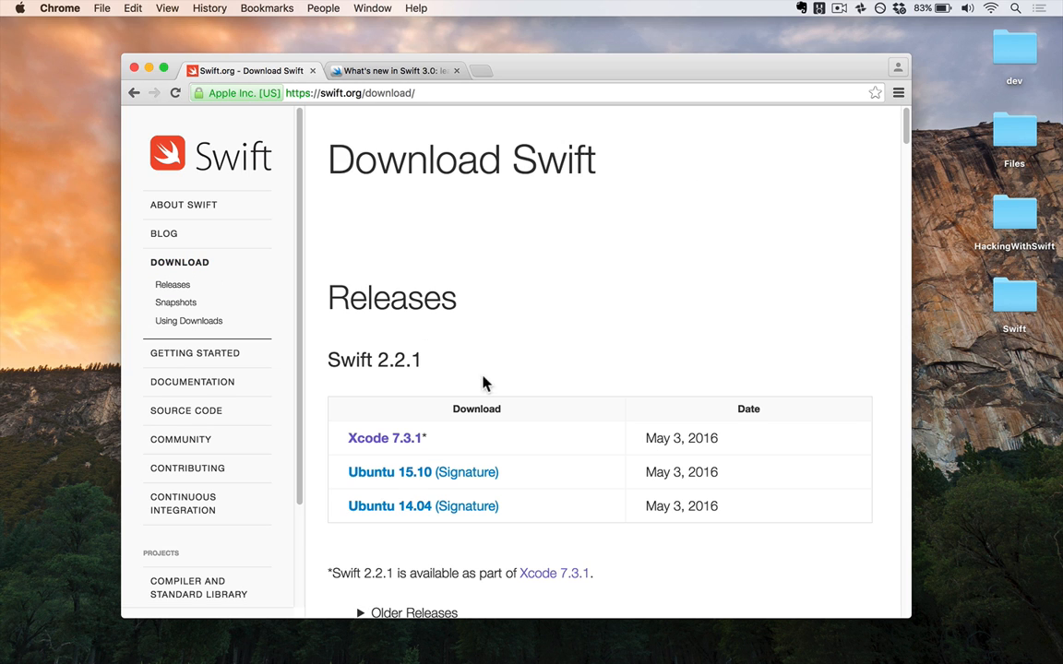
double_click(373, 360)
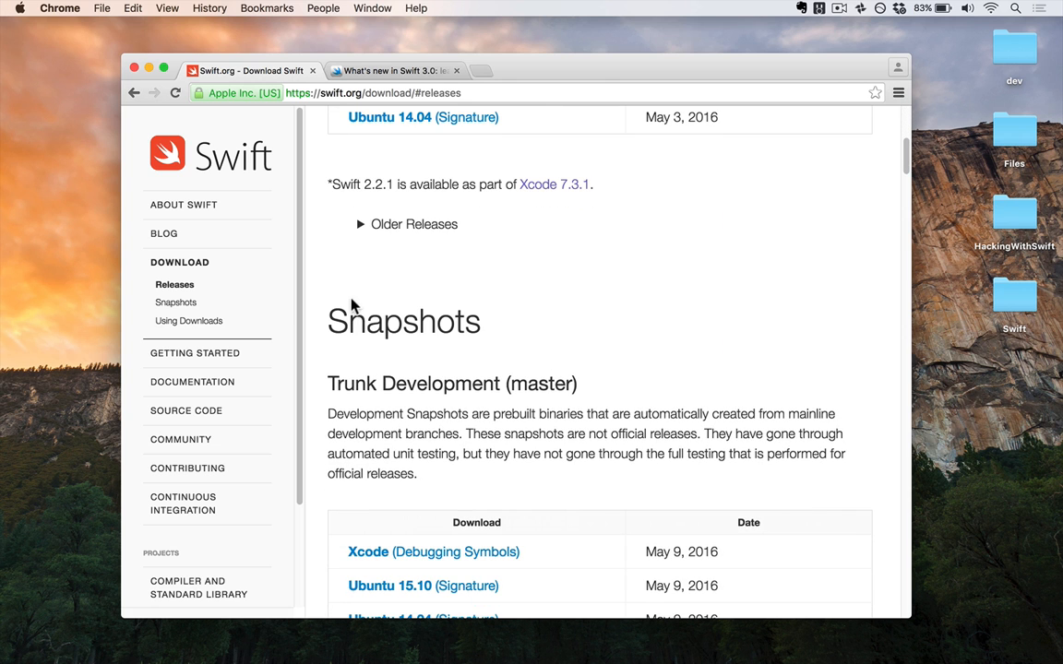
double_click(414, 384)
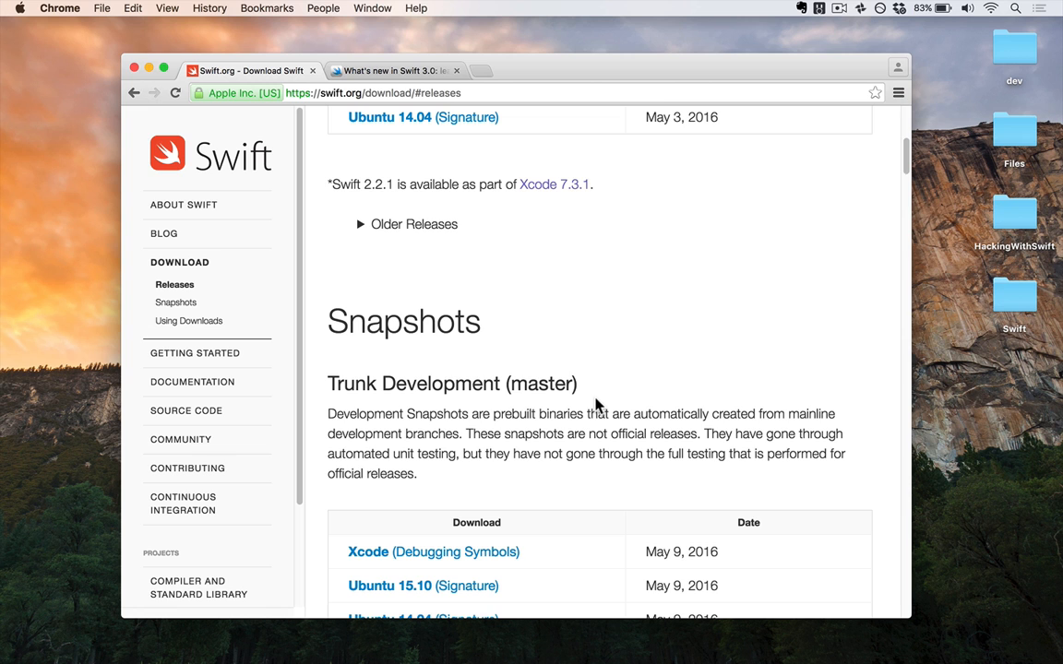
click(175, 302)
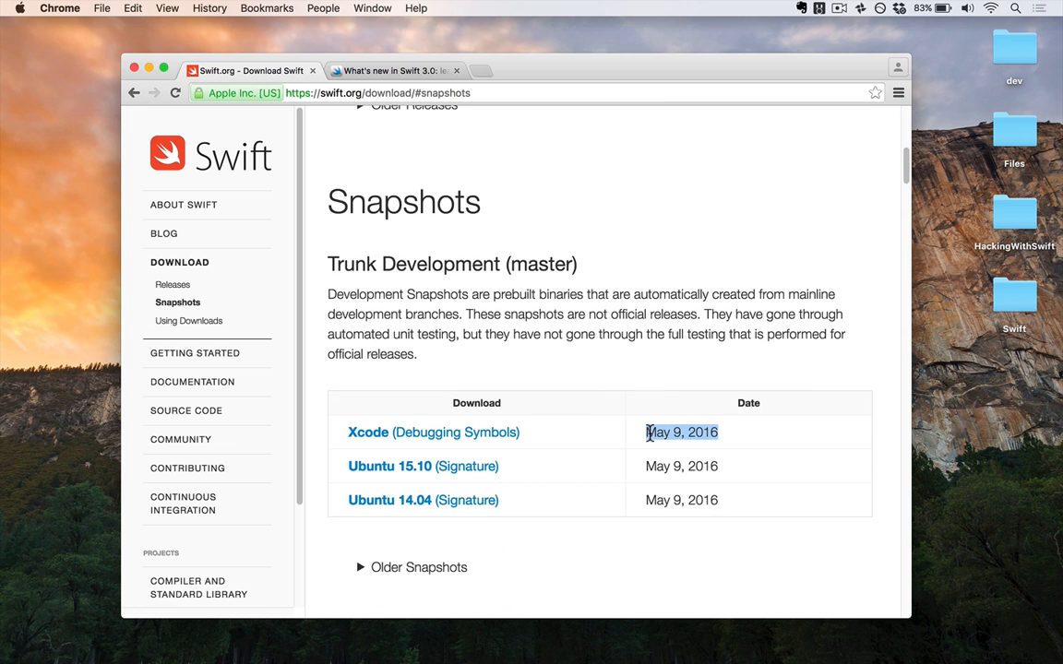
mouse_move(680, 432)
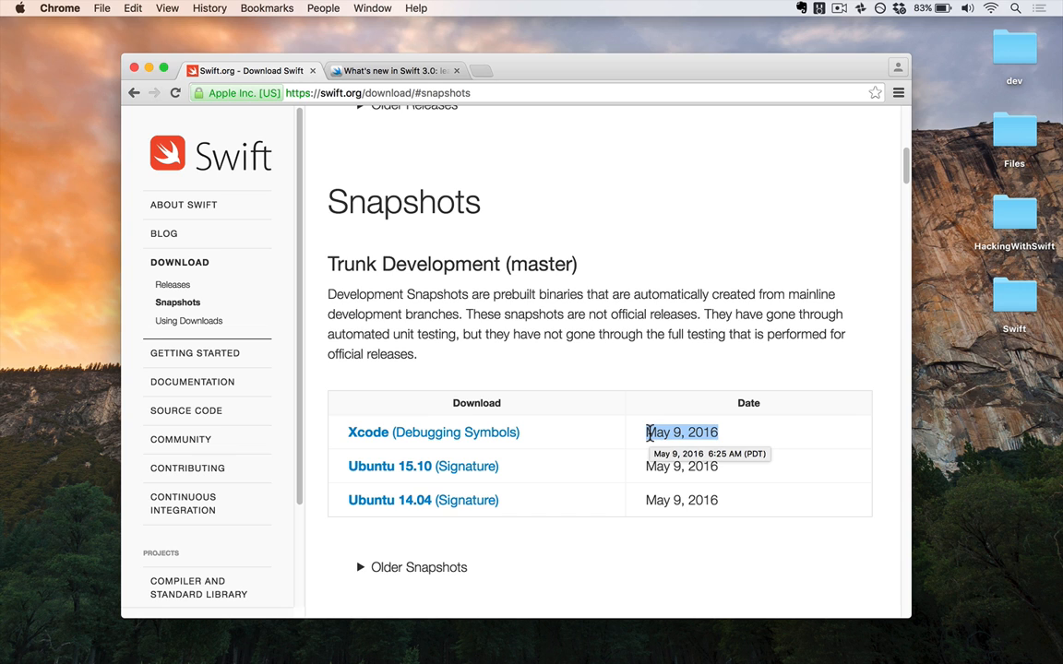
mouse_move(592, 439)
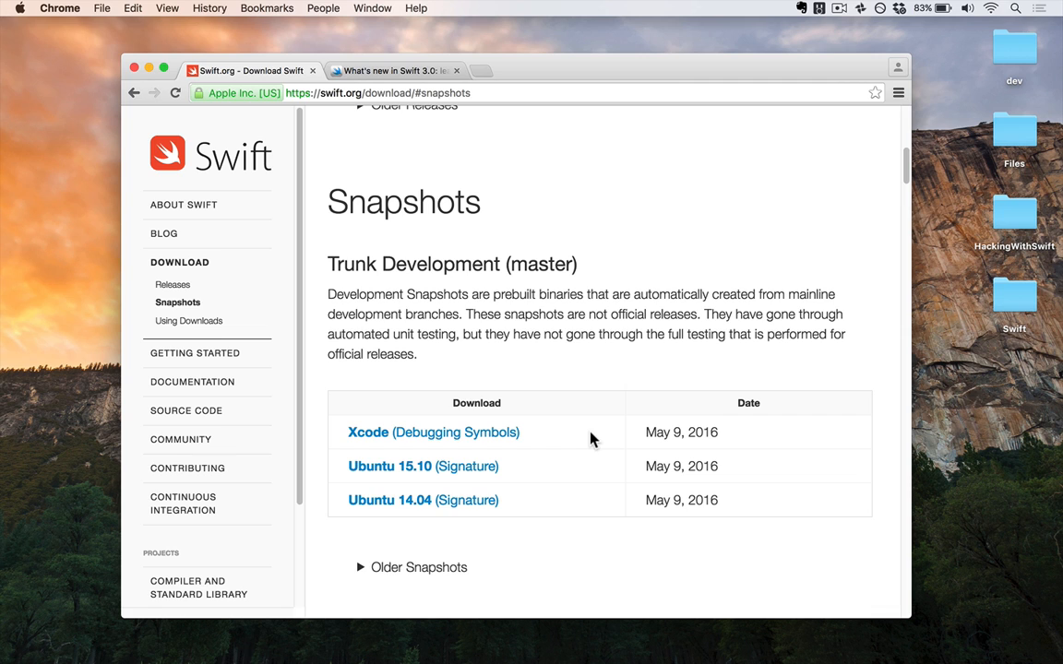
mouse_move(574, 441)
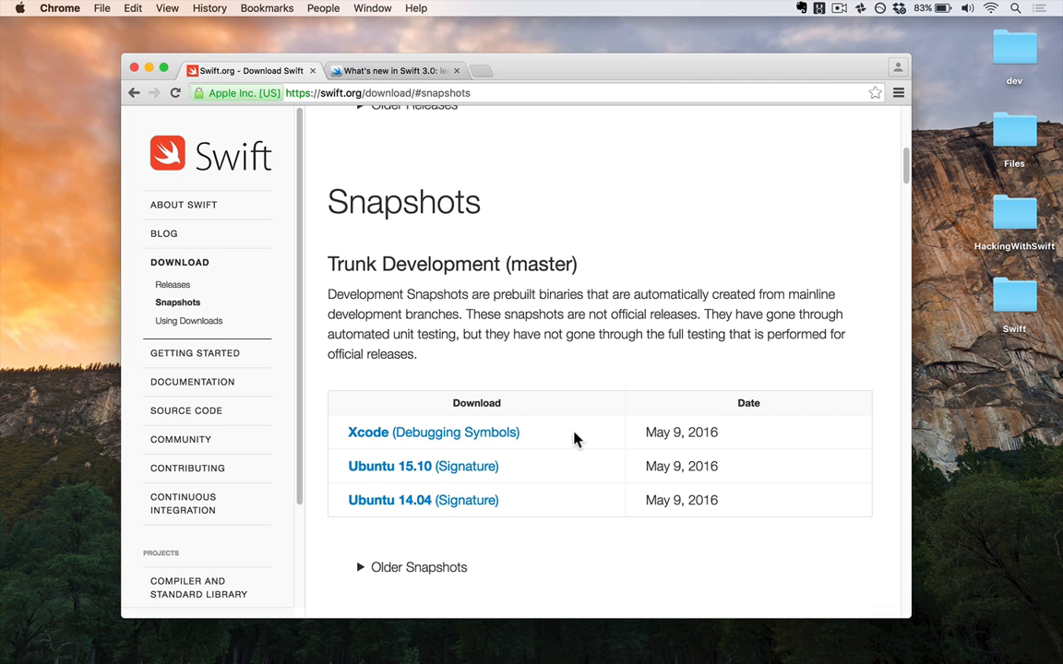
mouse_move(367, 432)
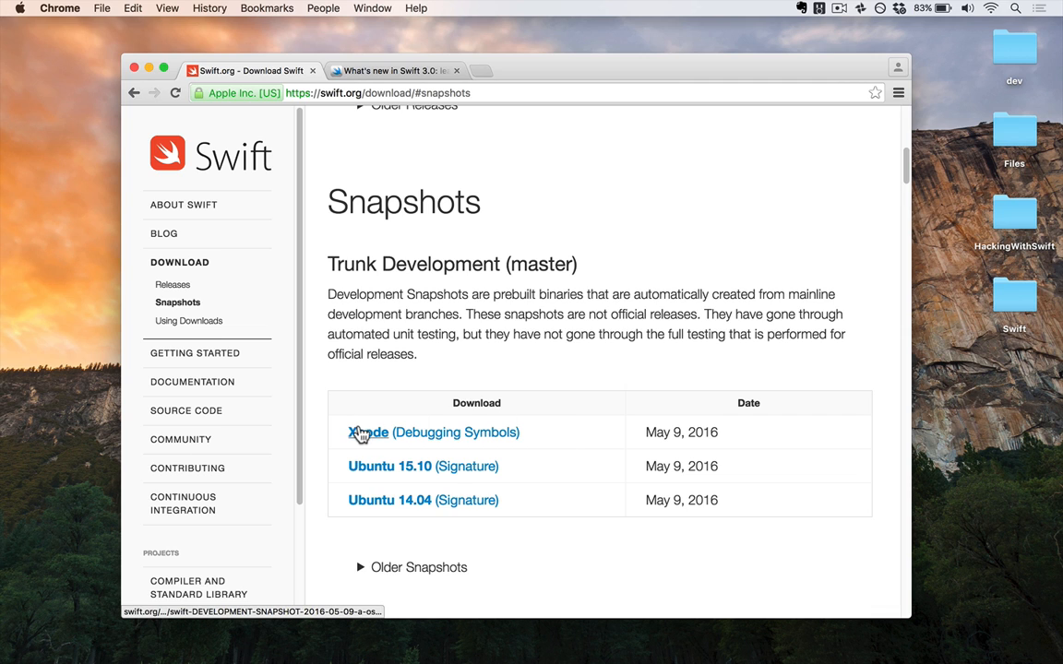
mouse_move(489, 526)
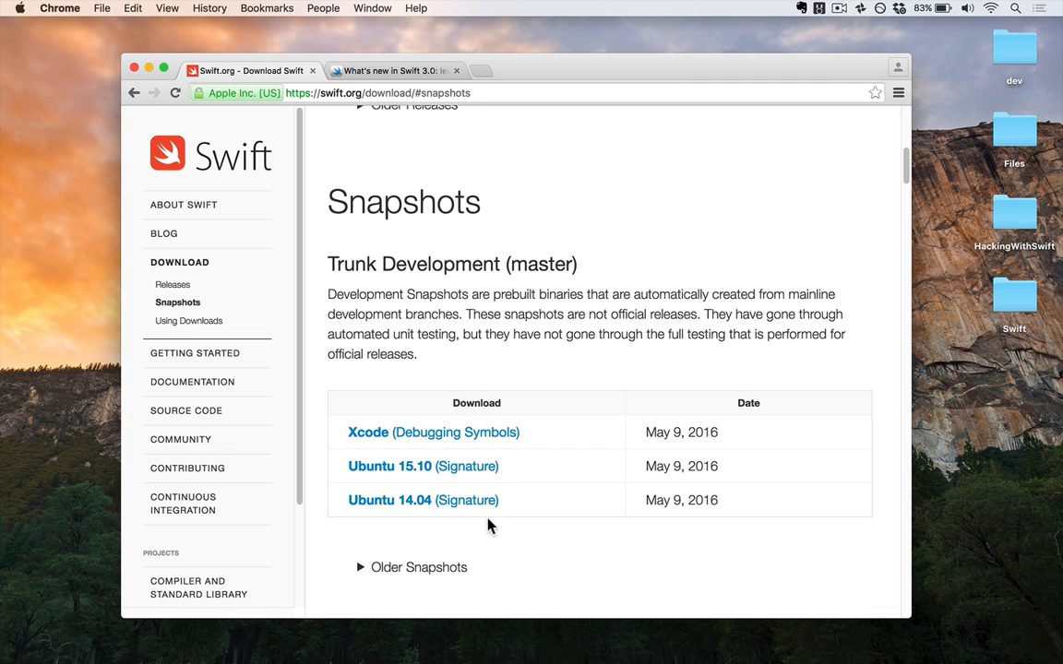
mouse_move(441, 507)
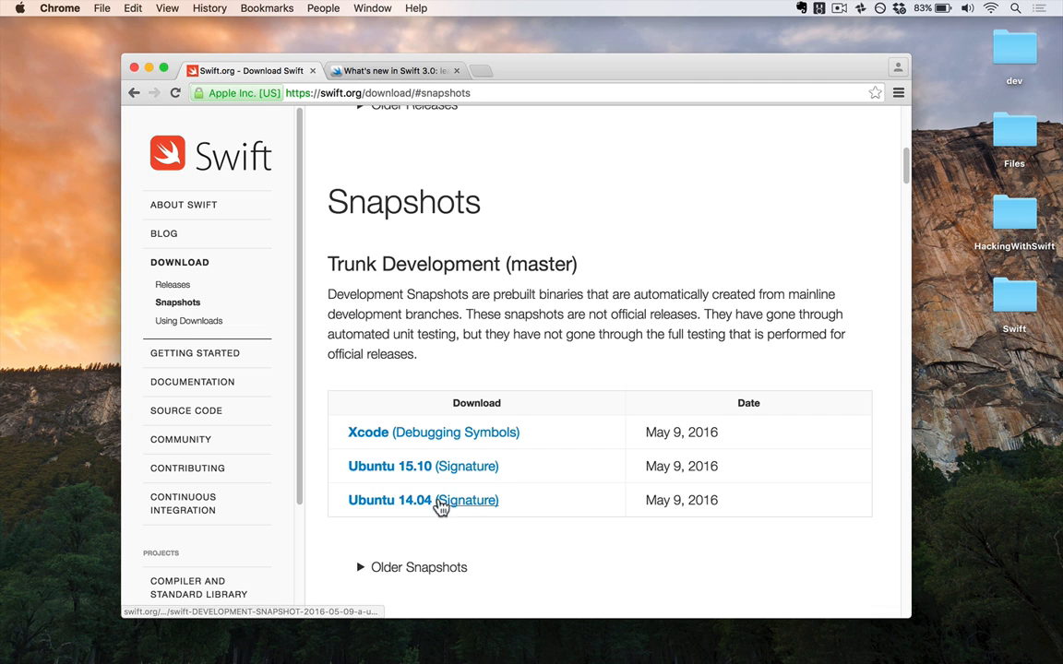
mouse_move(359, 437)
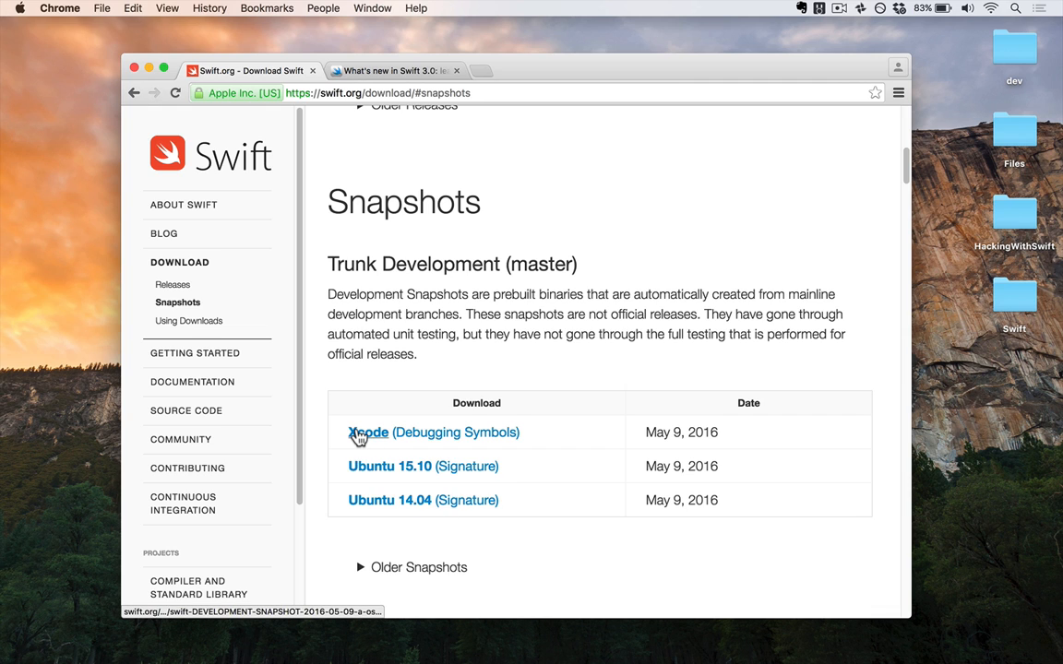
- Download the May 9, 2016 Xcode snapshot .pkg from the Trunk Development table
click(367, 432)
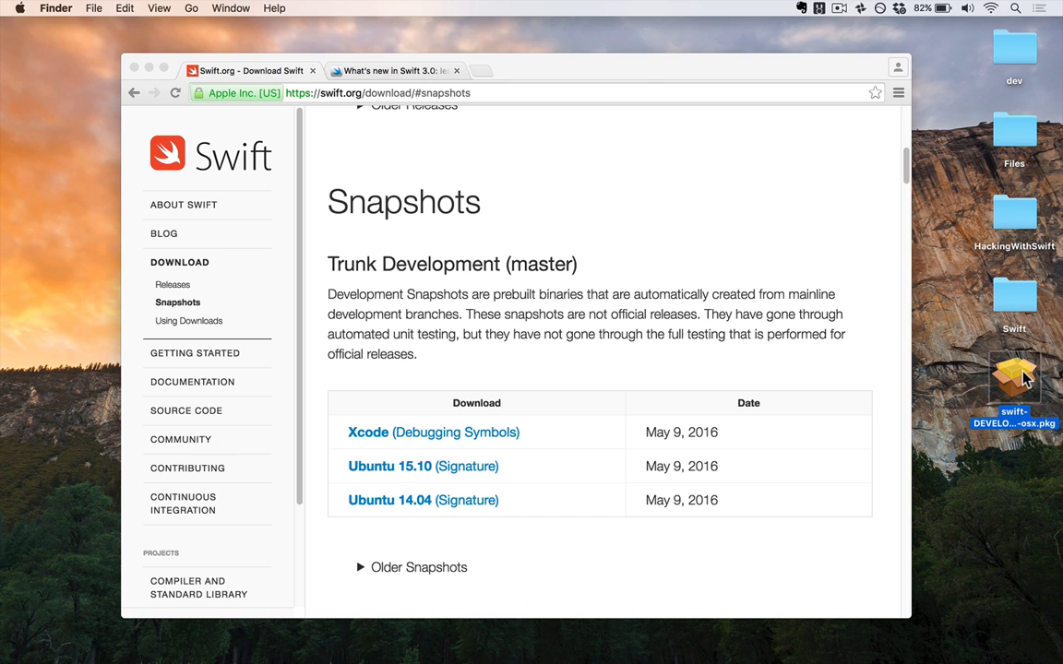
- Install the Swift Open Source Xcode Toolchain for all users, then close the Swift.org tab
double_click(1014, 383)
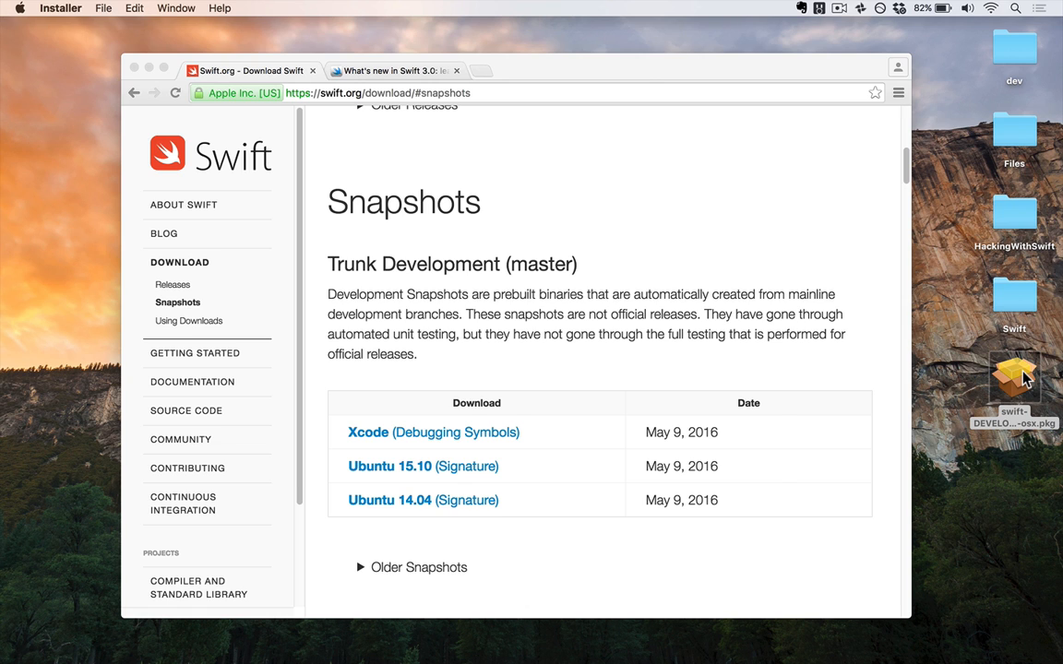
double_click(1014, 378)
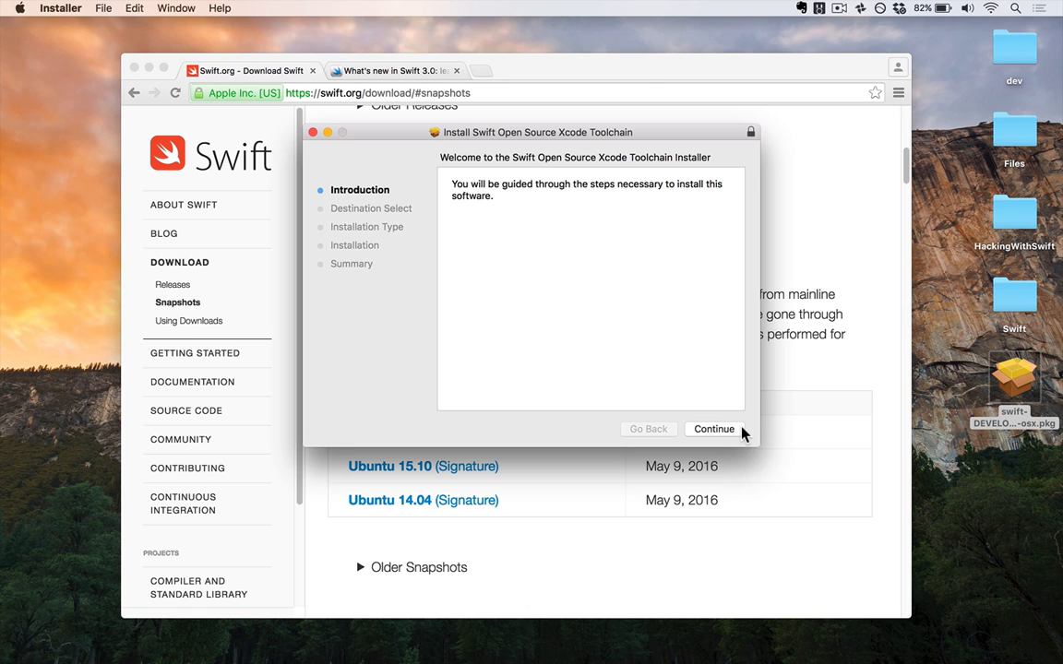
click(714, 429)
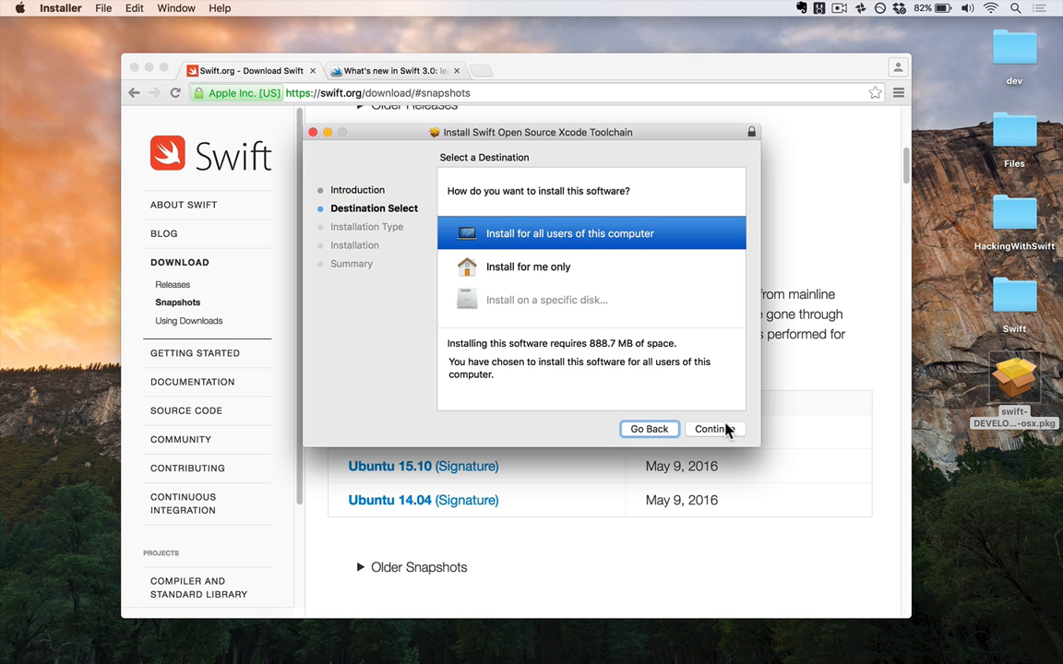
click(711, 428)
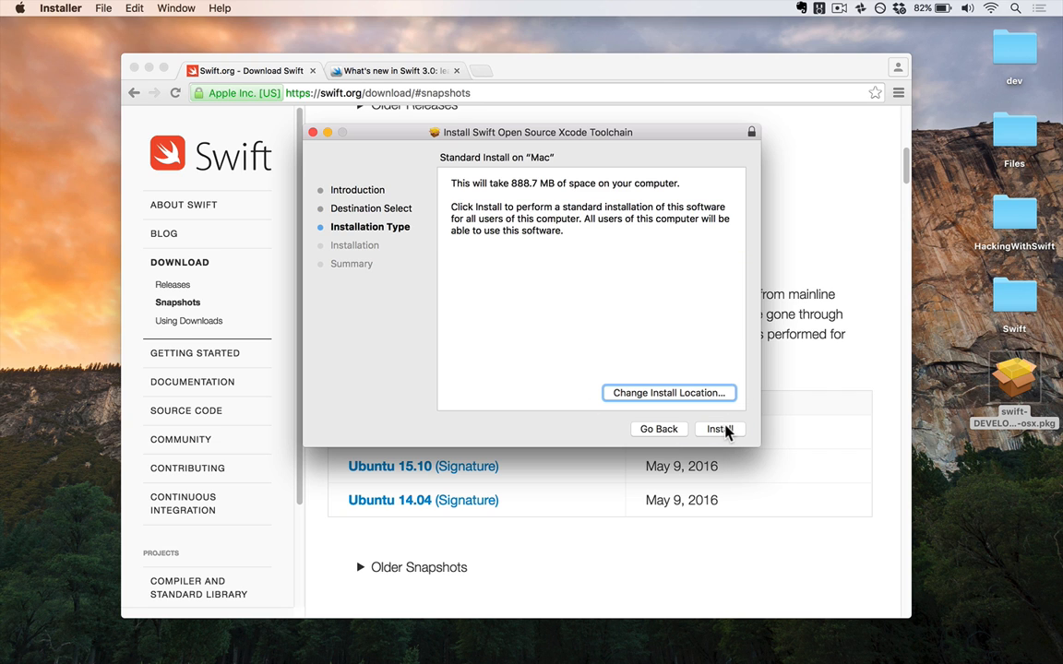
click(719, 428)
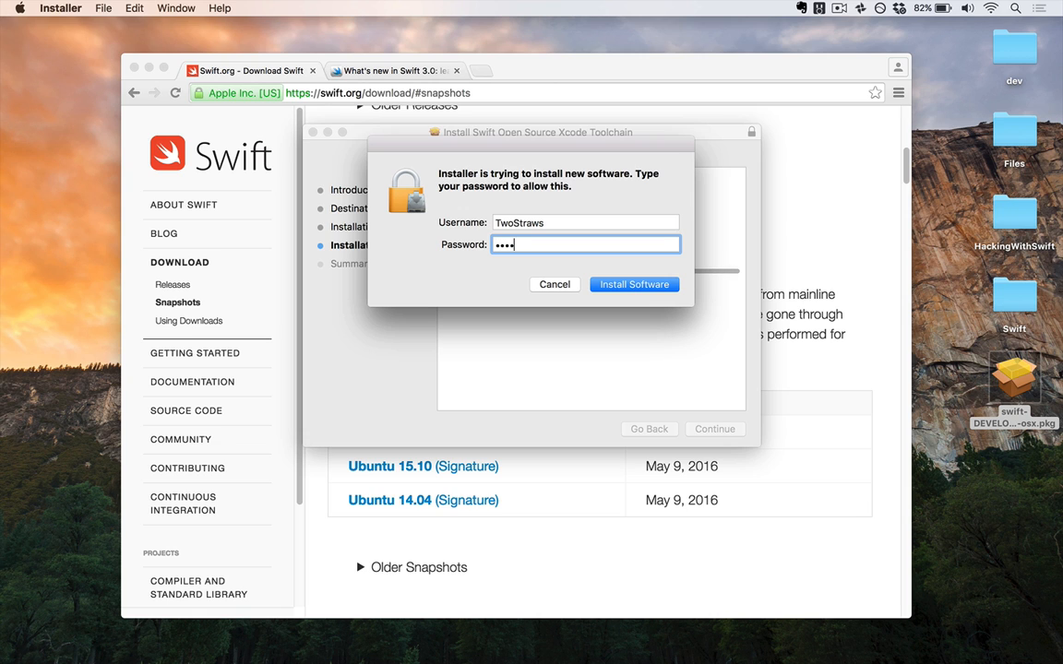
click(634, 283)
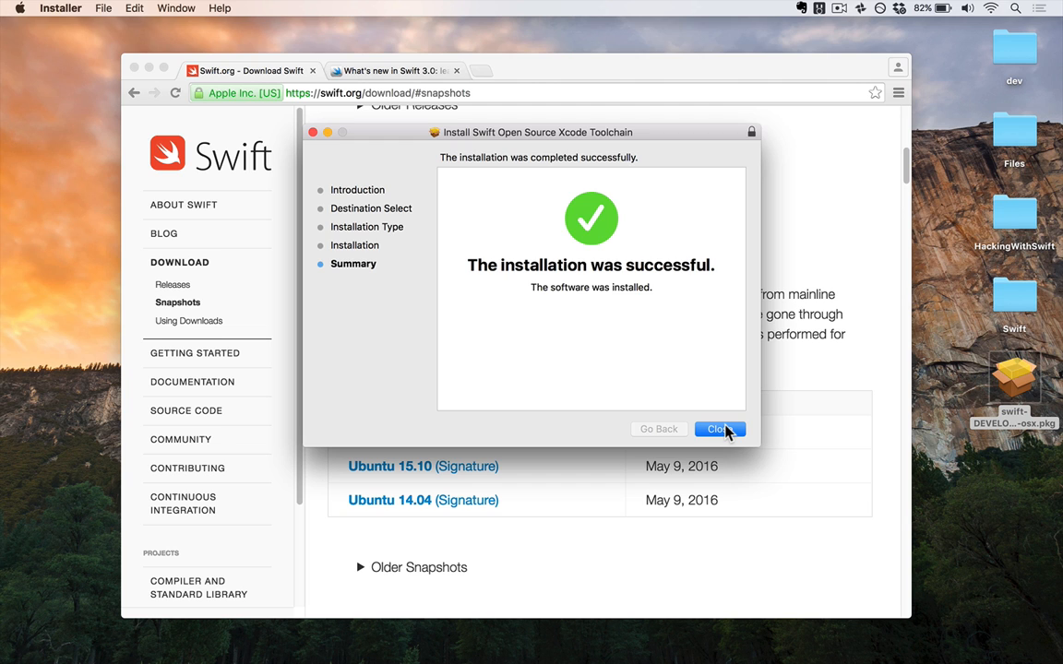
click(719, 429)
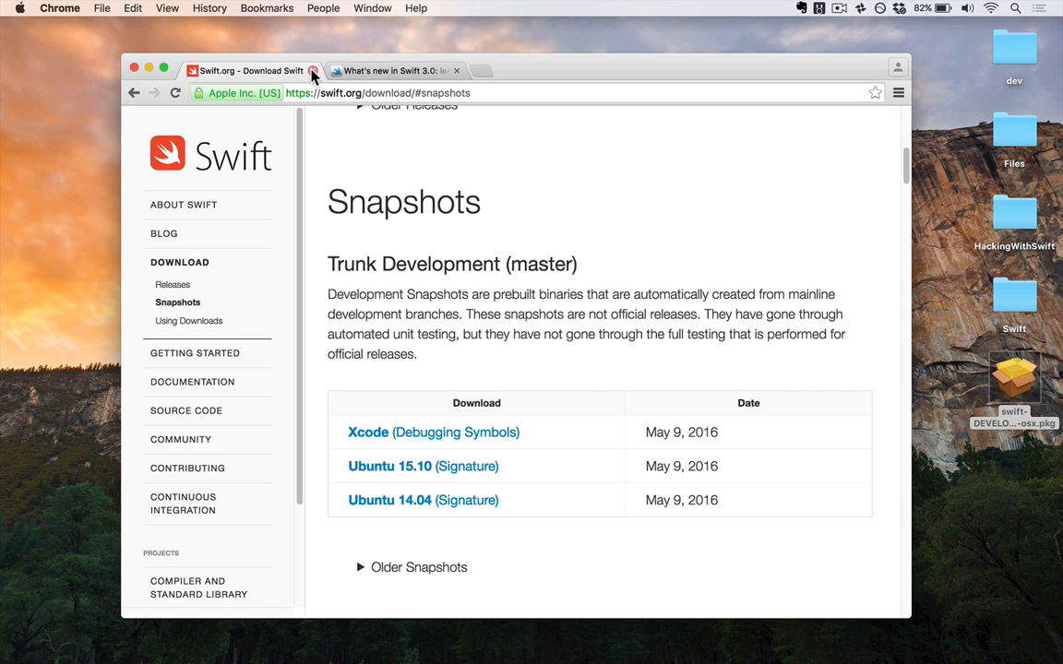
click(314, 70)
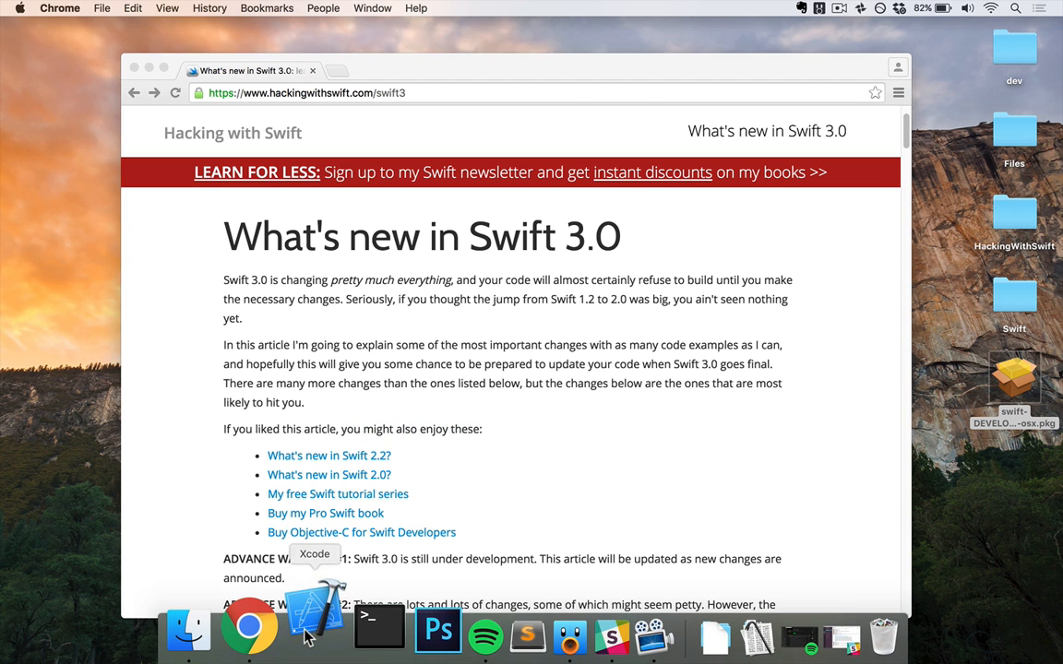
- Launch Xcode and open Project27 with ViewController.swift in view
click(317, 630)
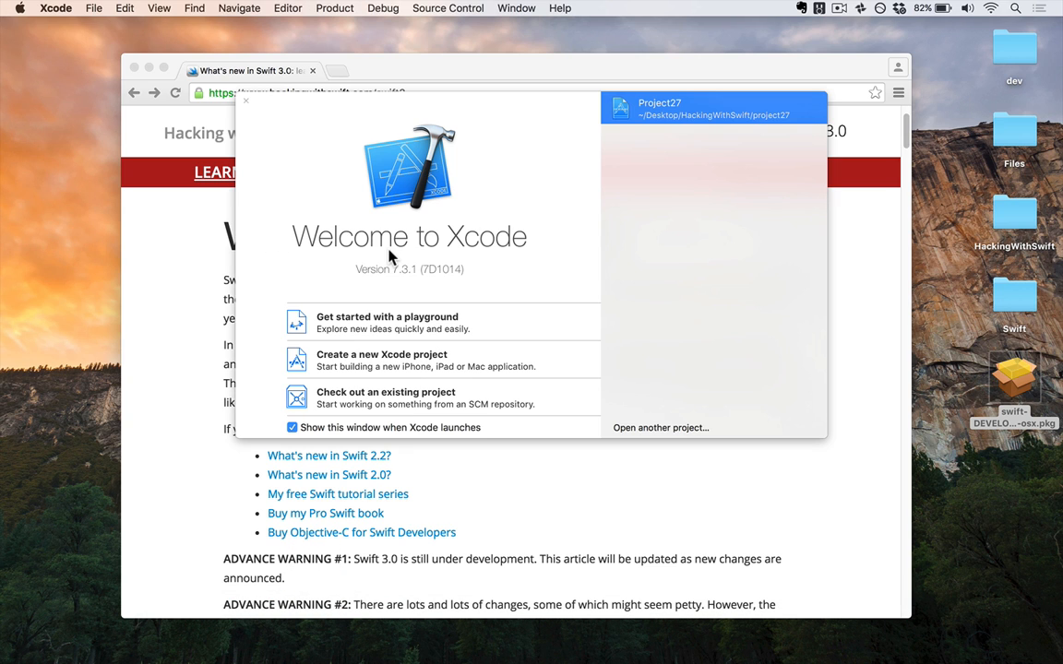
mouse_move(688, 115)
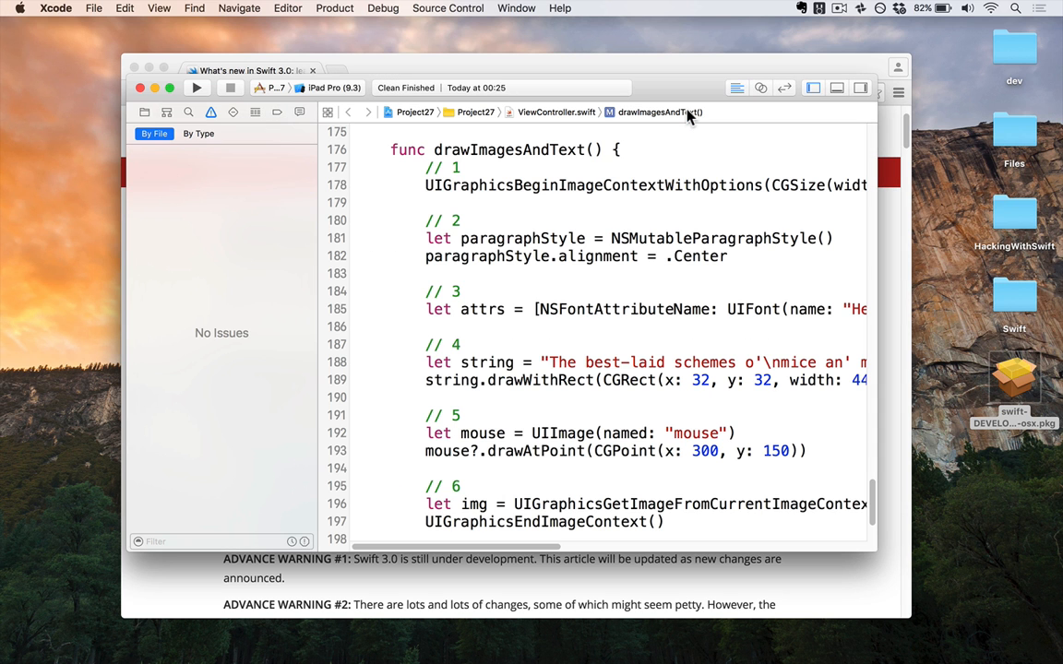
scroll(down, 3)
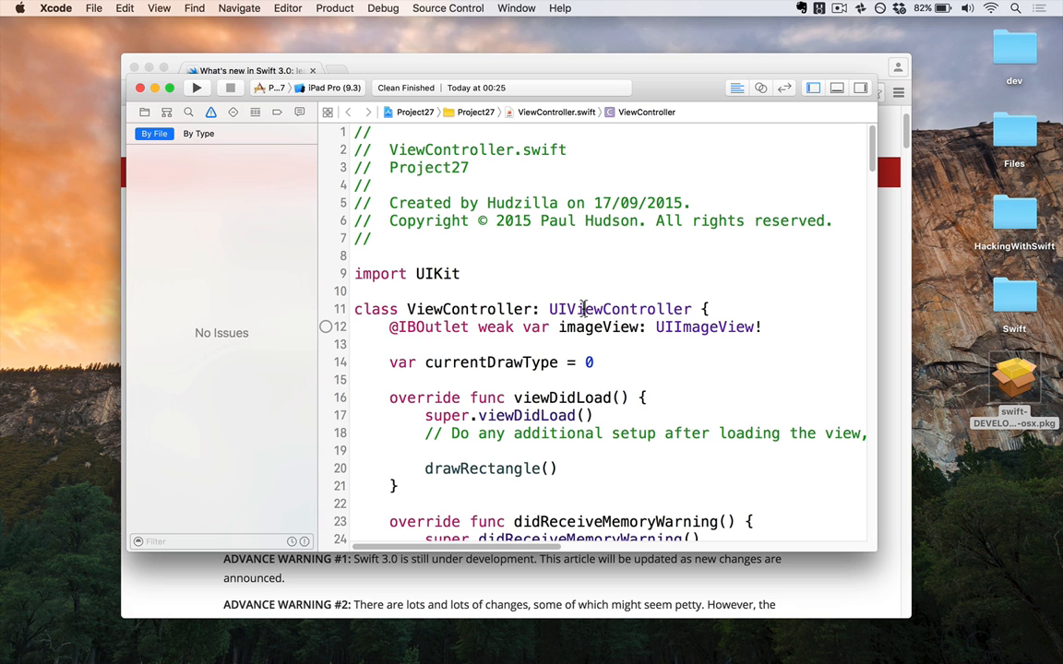
mouse_move(100, 11)
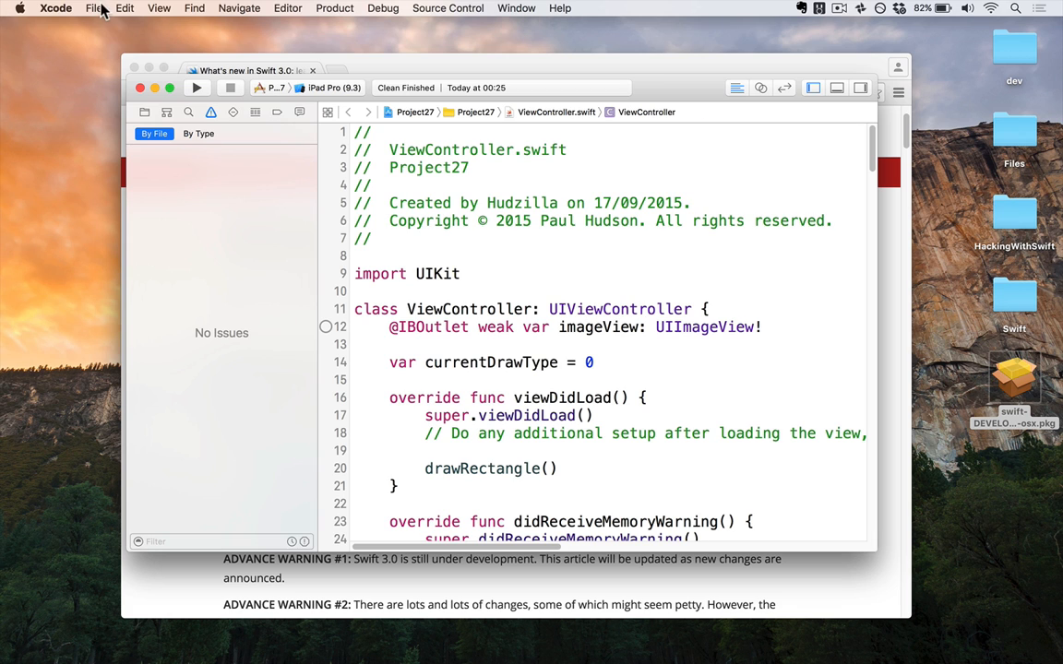
click(56, 7)
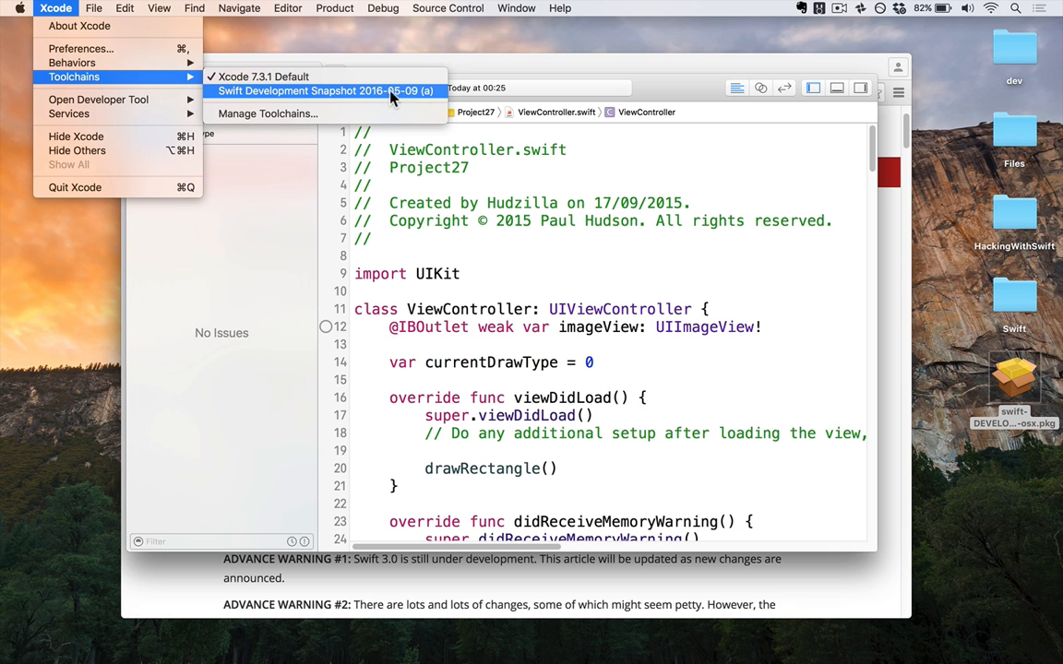
mouse_move(394, 97)
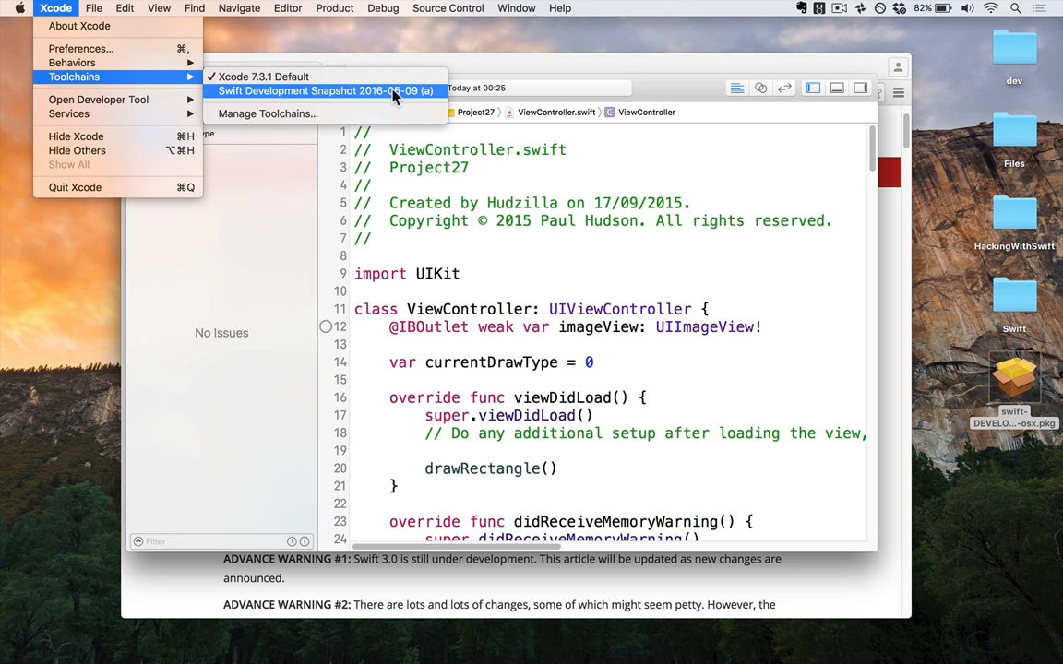
- Select Swift Development Snapshot 2016-05-09 (a) as Xcode's toolchain
click(323, 90)
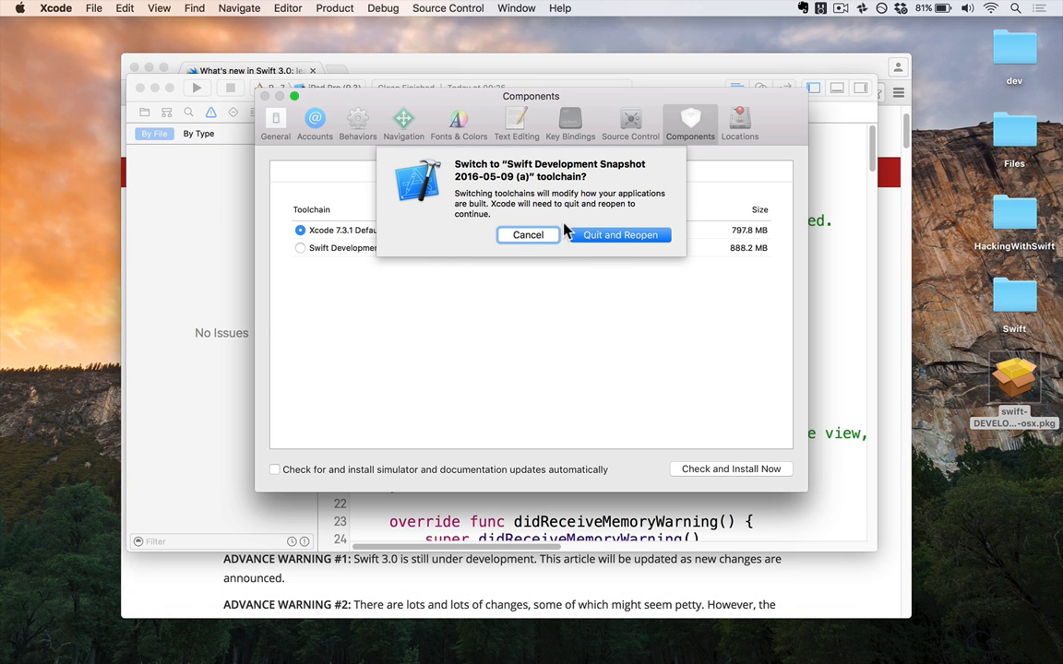
mouse_move(620, 234)
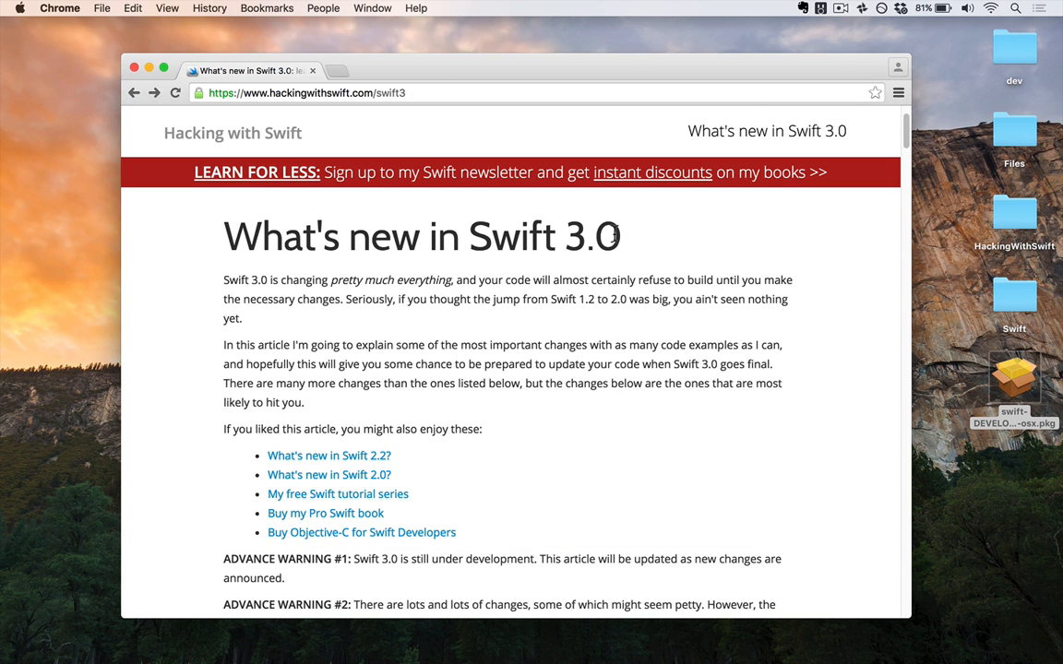
mouse_move(324, 663)
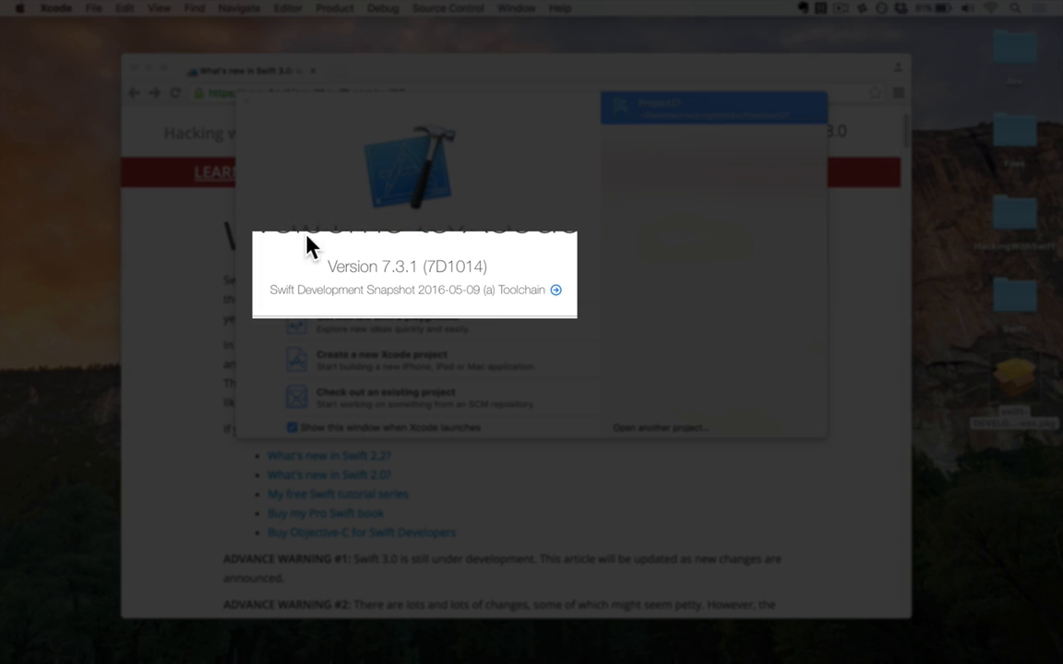
mouse_move(524, 284)
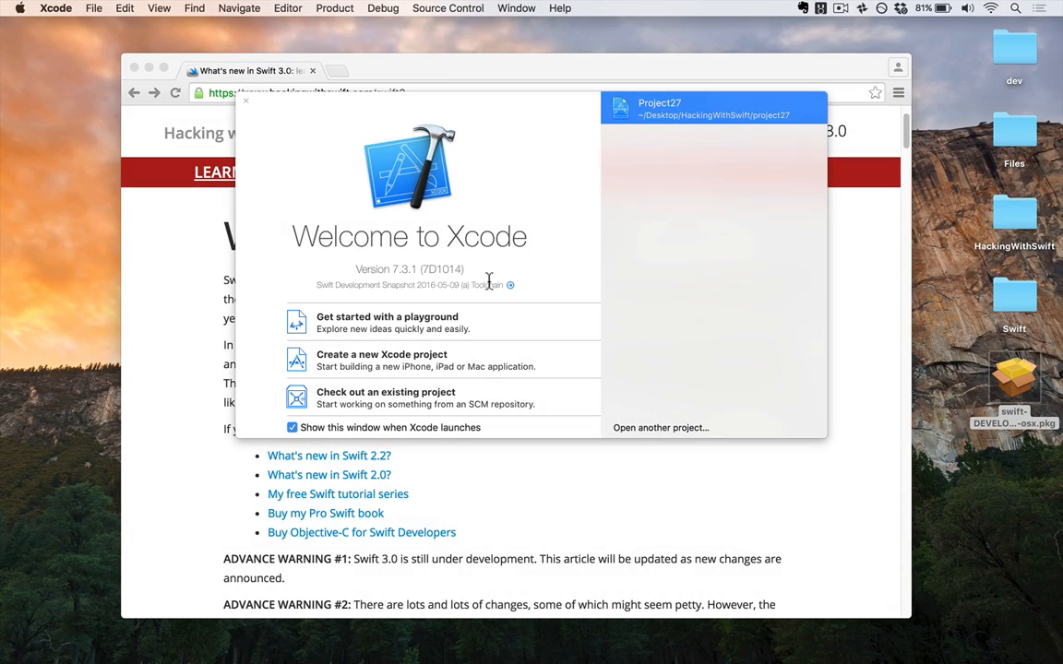
mouse_move(674, 116)
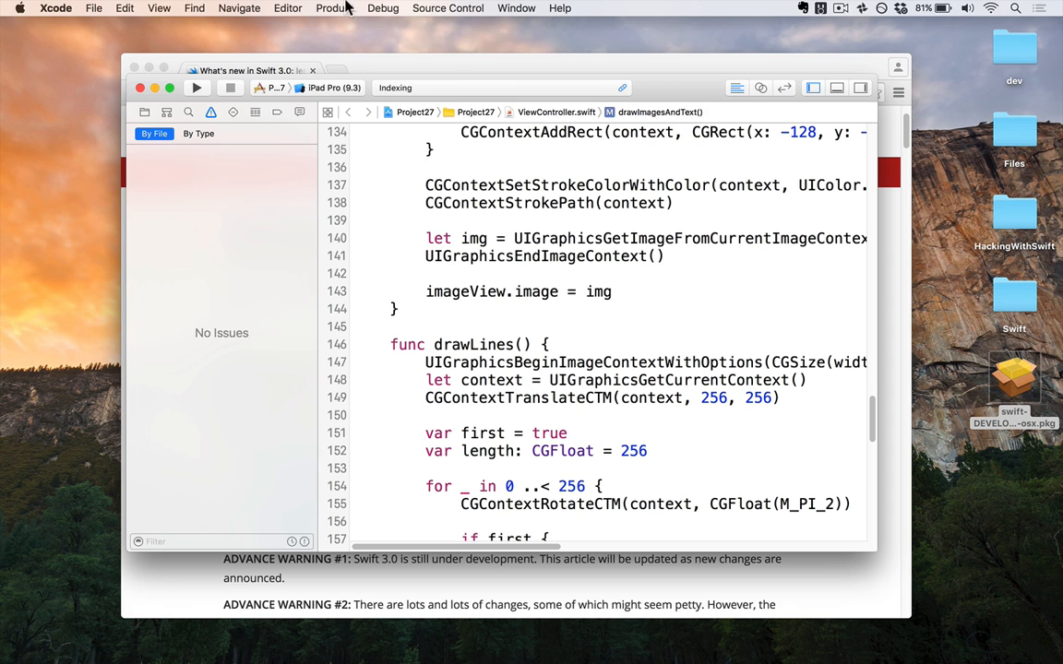
click(334, 8)
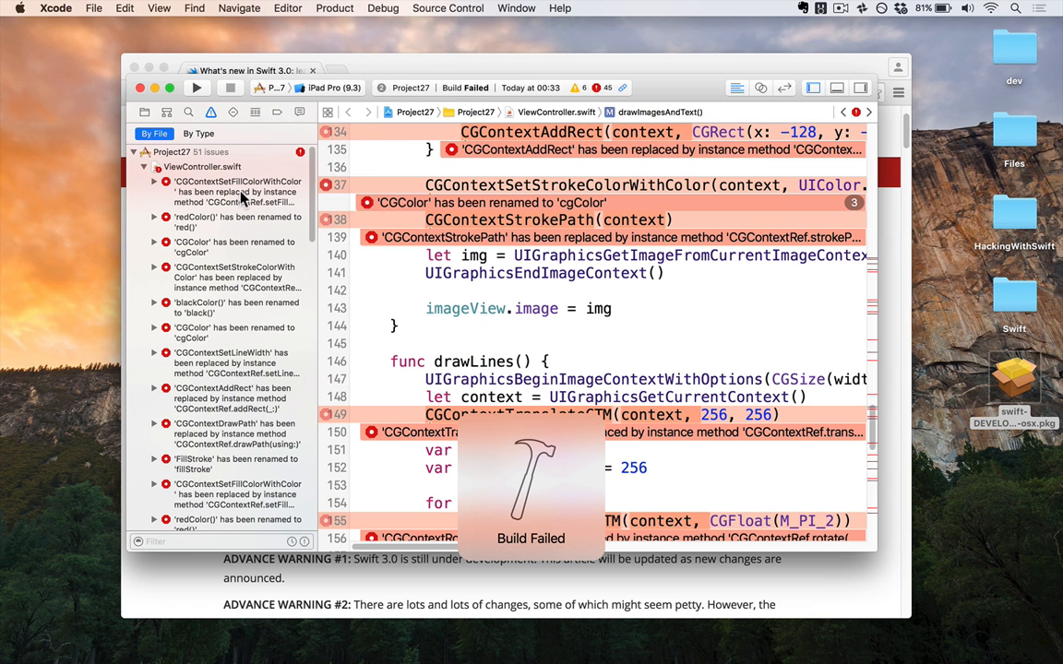
scroll(down, 3)
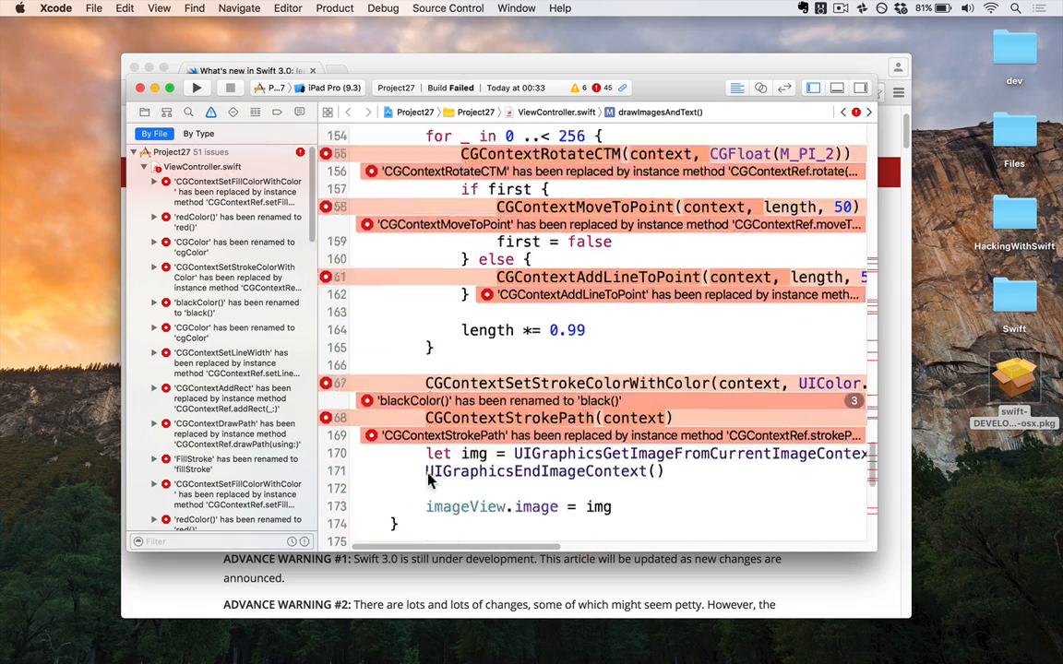
scroll(down, 3)
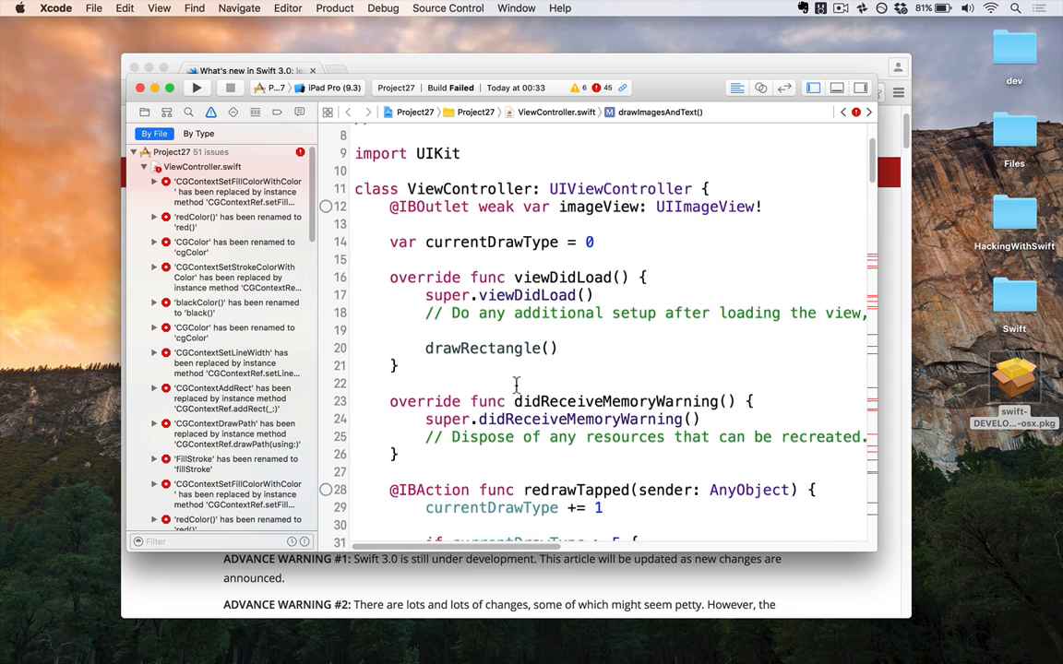
scroll(down, 3)
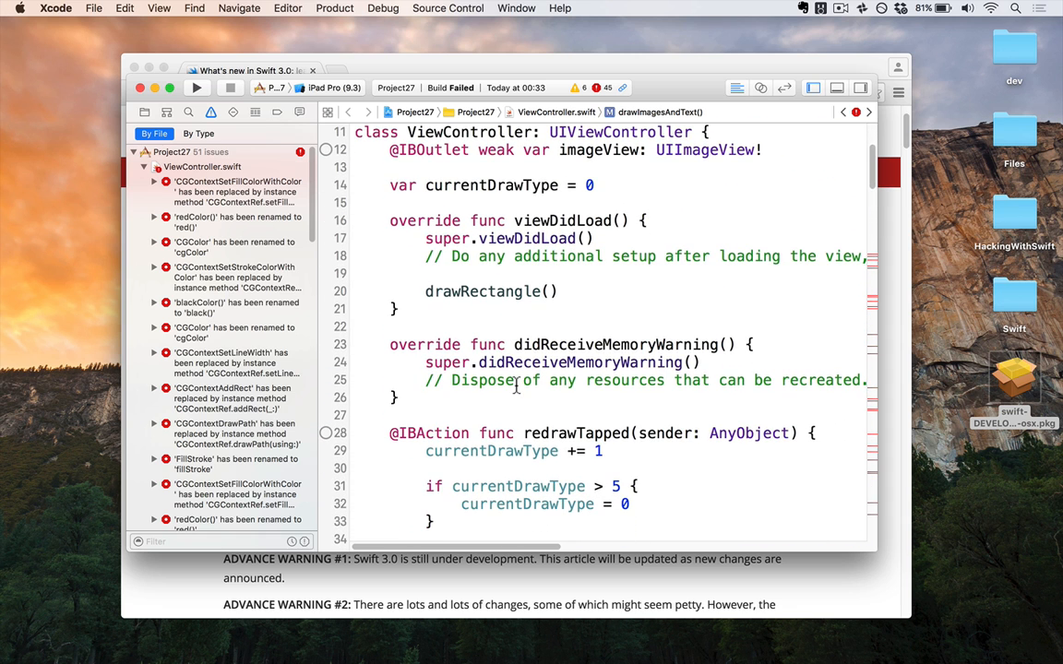
click(559, 8)
text(fix)
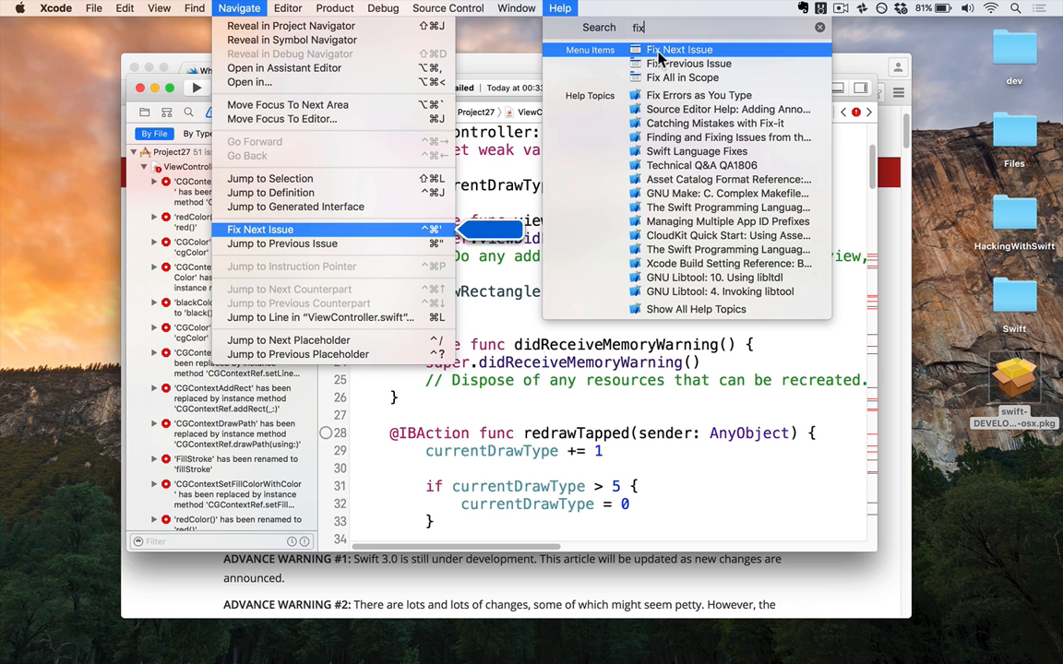
click(287, 8)
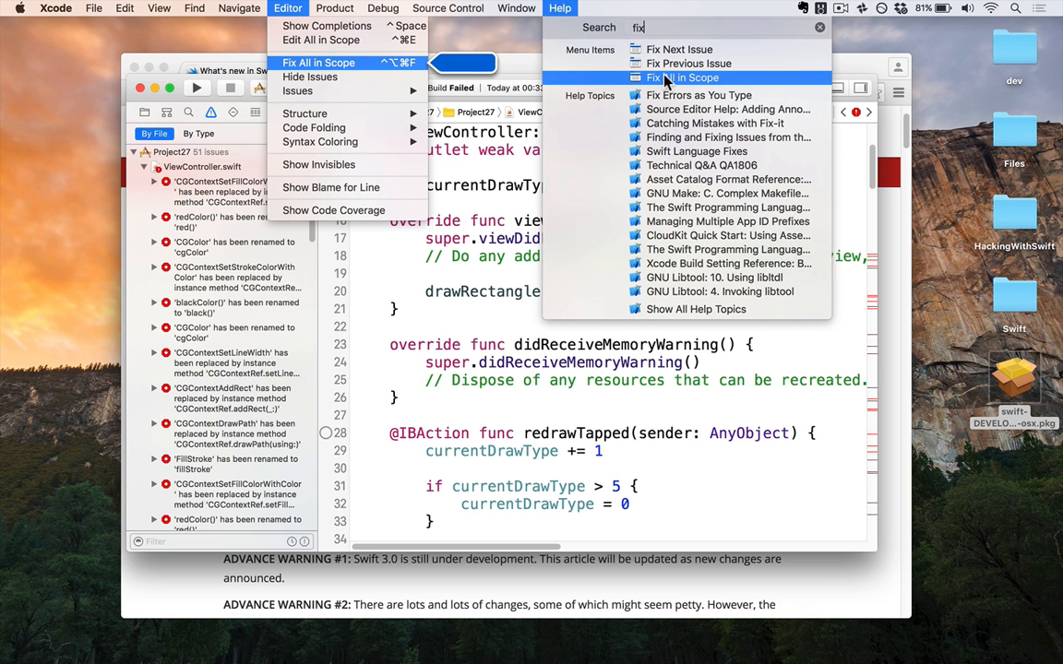
mouse_move(590, 124)
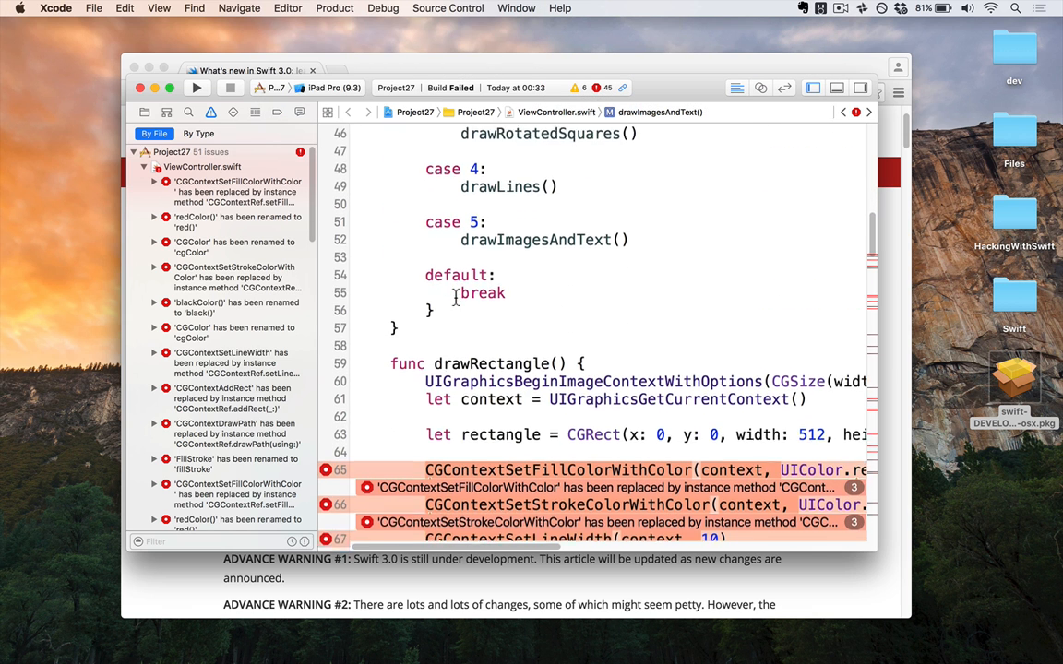
- Apply drawRectangle's rename fix-its down to 46 issues and select line 65's fill-colour call
scroll(down, 3)
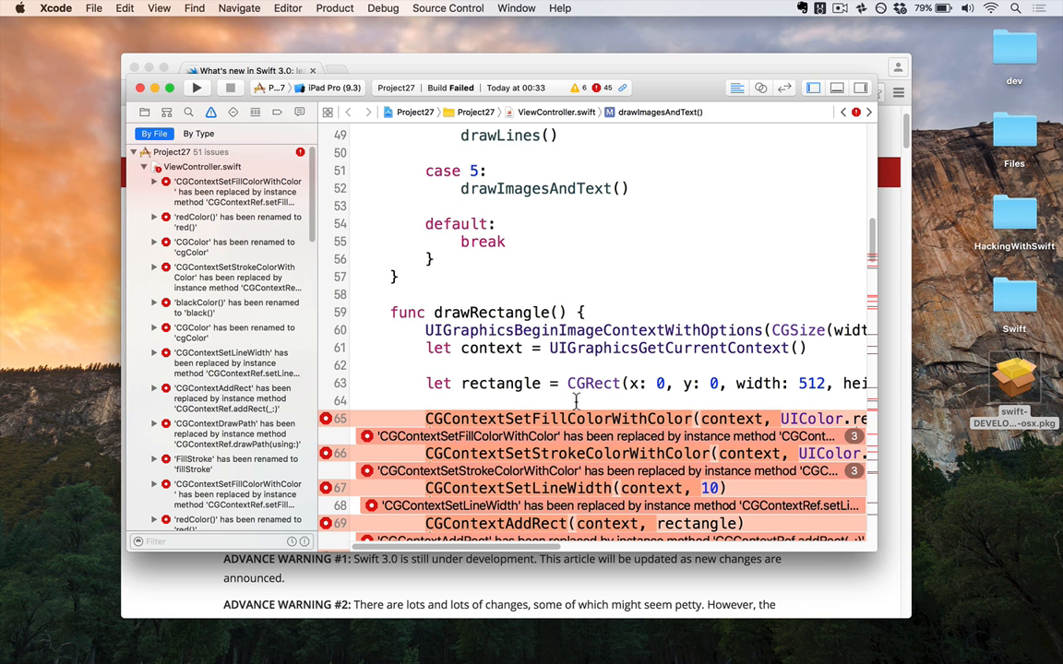
scroll(down, 3)
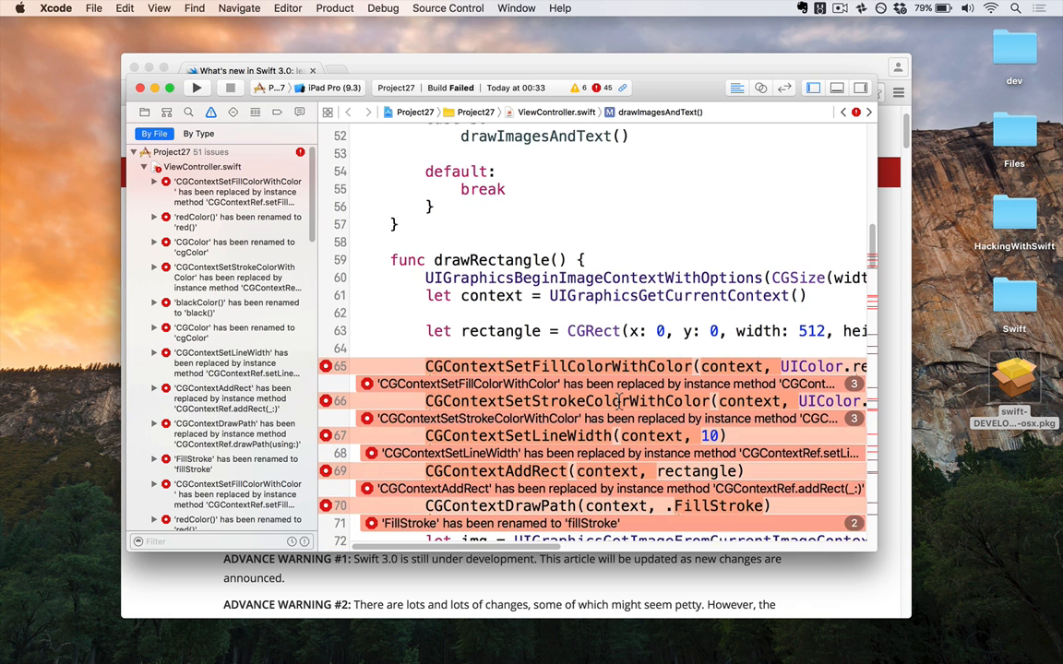
scroll(down, 3)
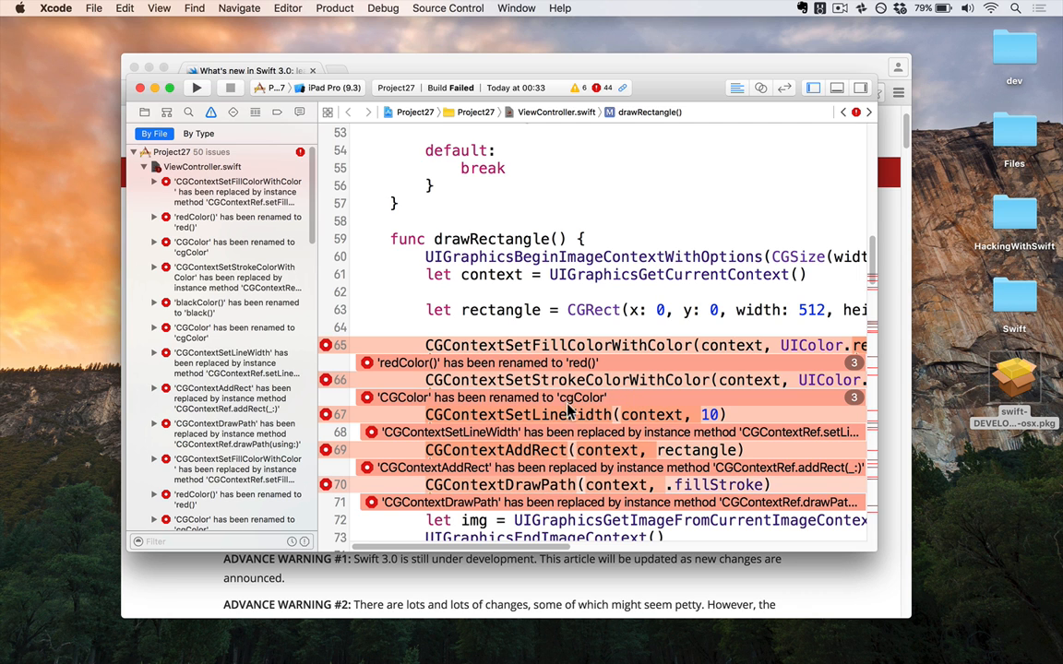
scroll(right, 3)
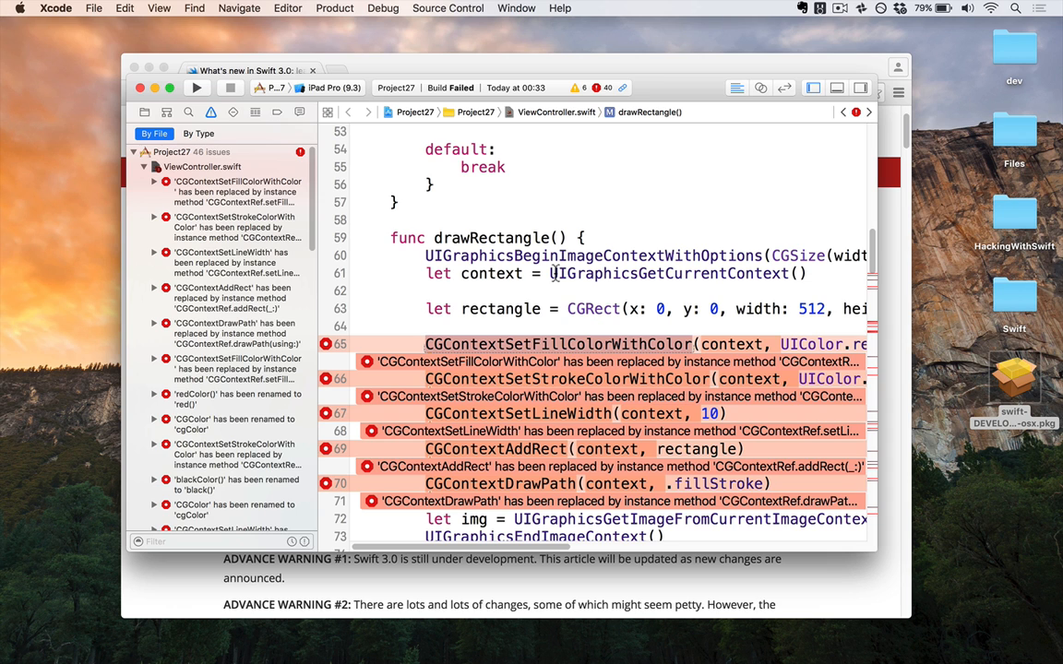
double_click(558, 344)
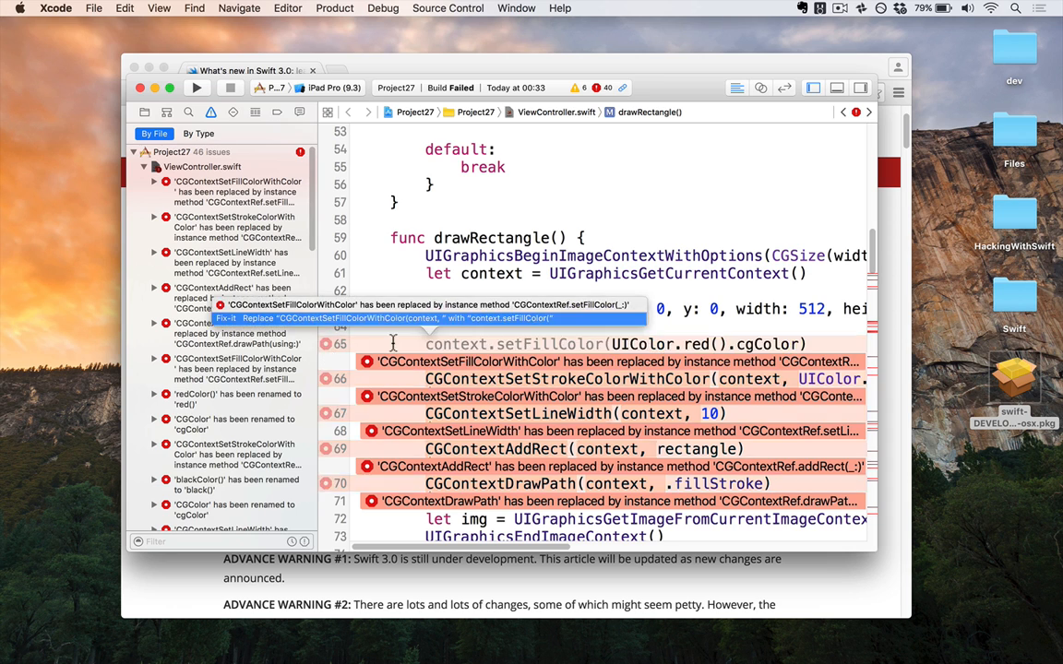
mouse_move(360, 323)
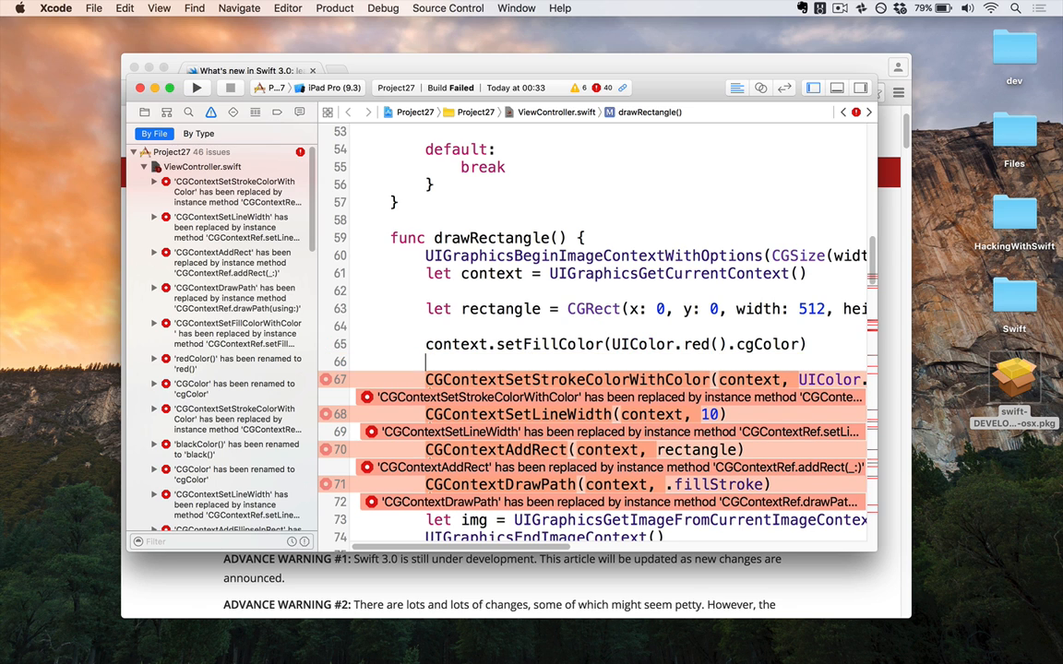
- Type context.setStroke to replace drawRectangle's old stroke colour call, leaving 37 issues
text(context.set)
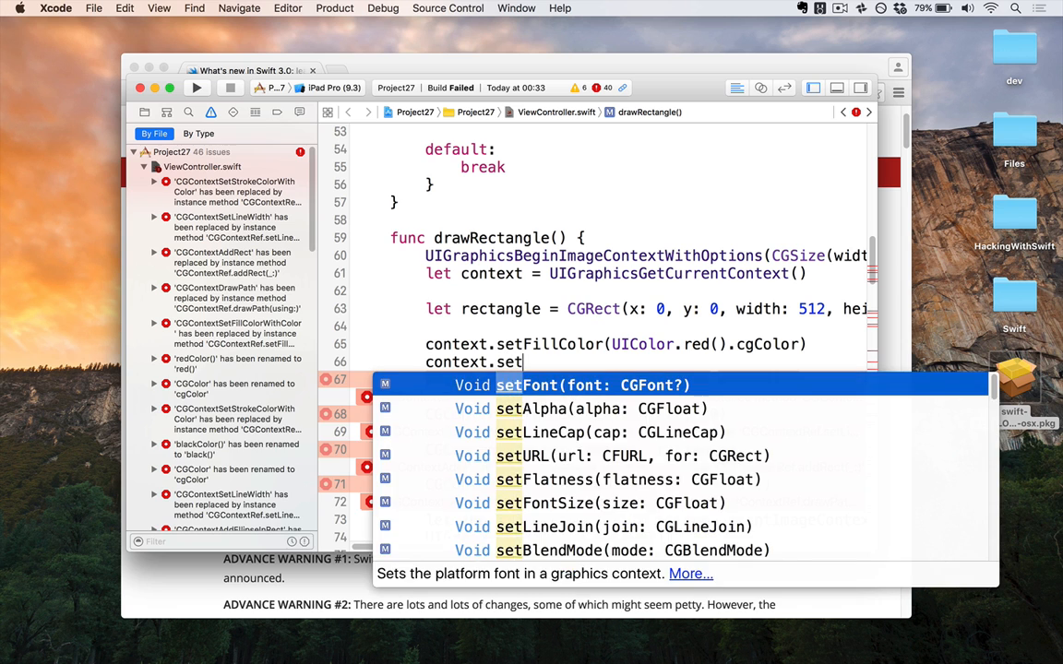
text(StrokeColor(UIColor.black().cgColor)
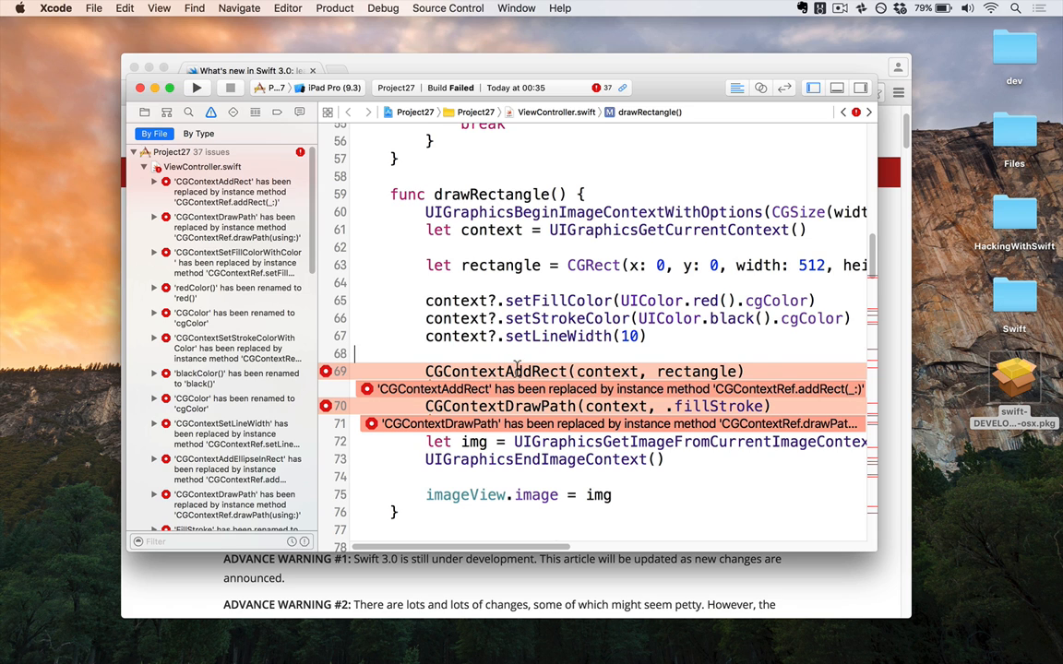
scroll(down, 3)
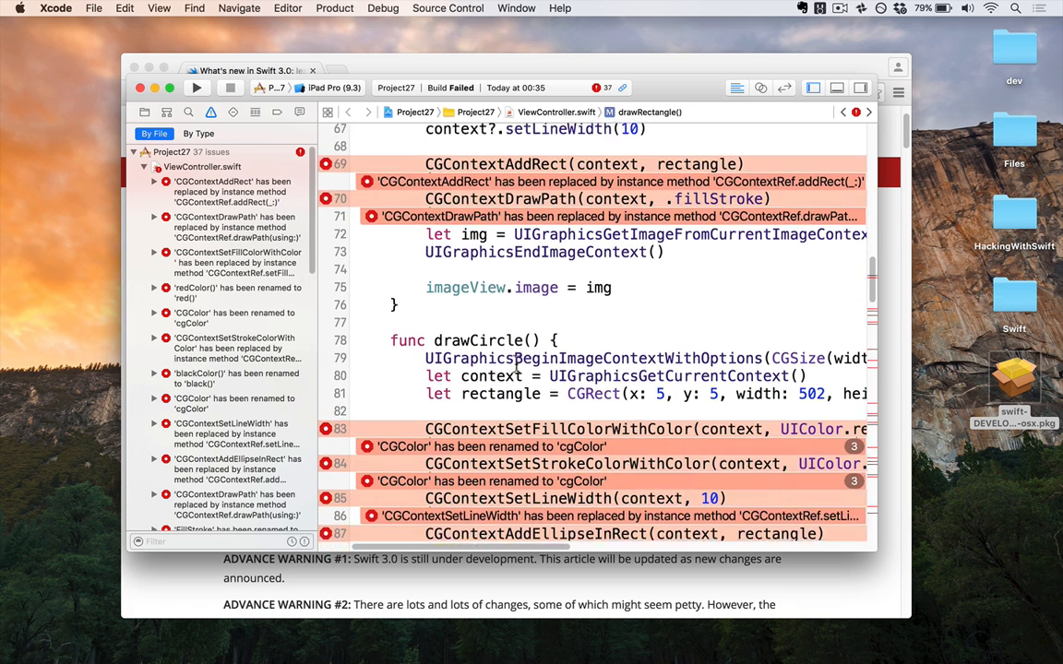
scroll(down, 3)
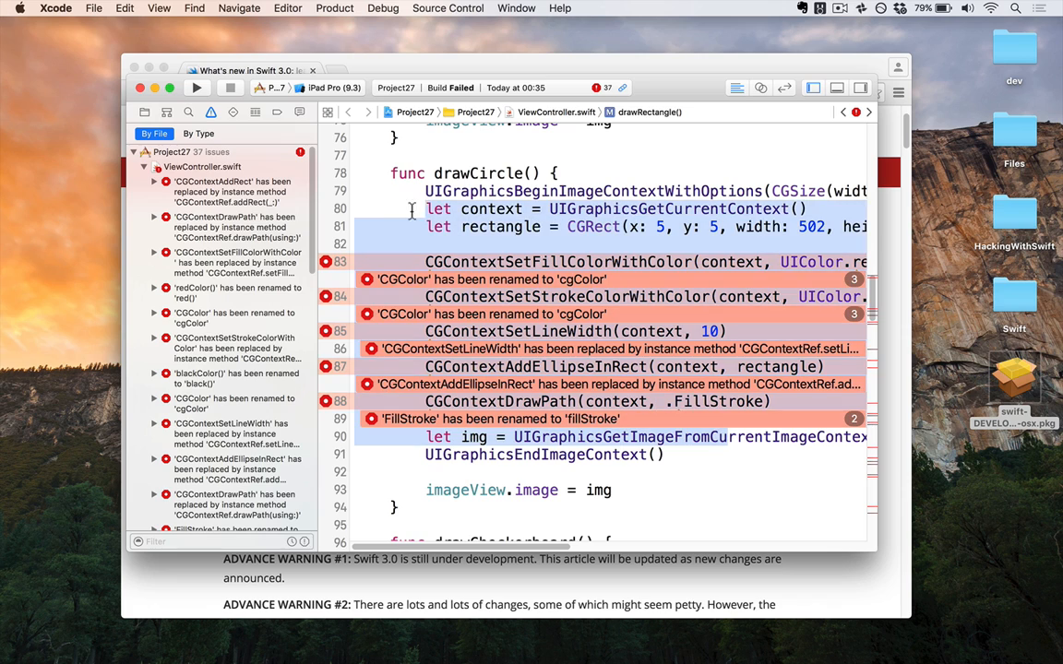
scroll(down, 3)
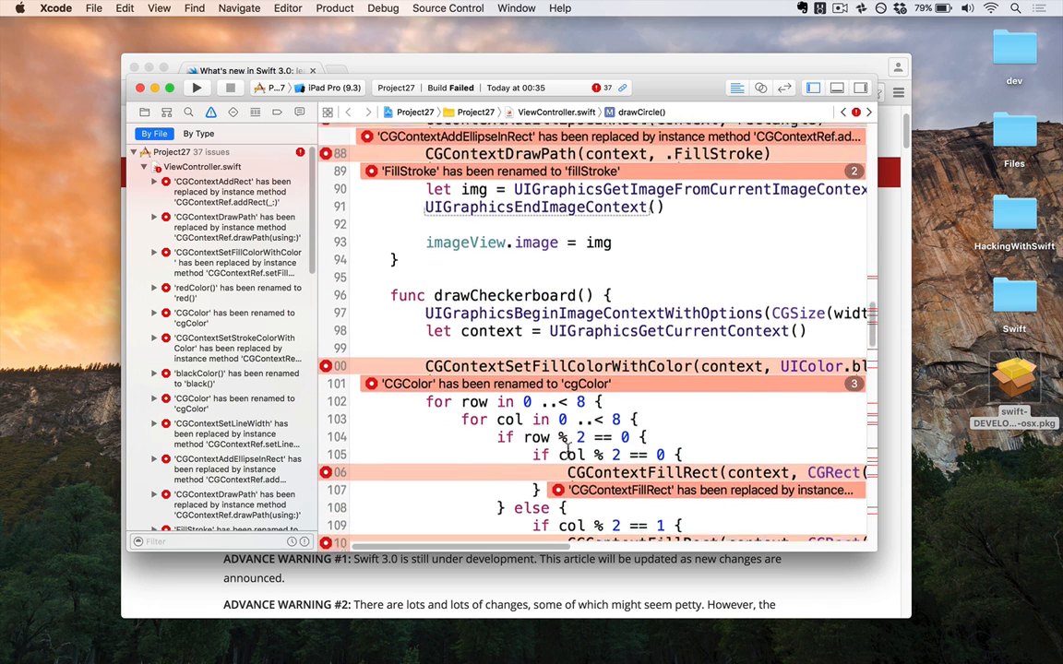
scroll(down, 3)
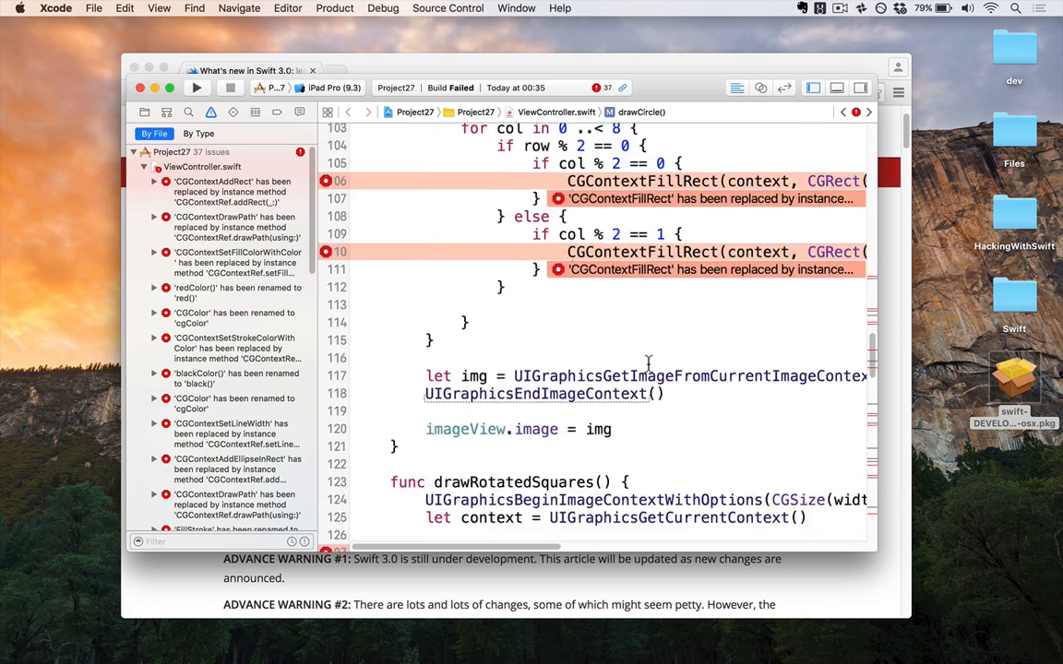
scroll(down, 3)
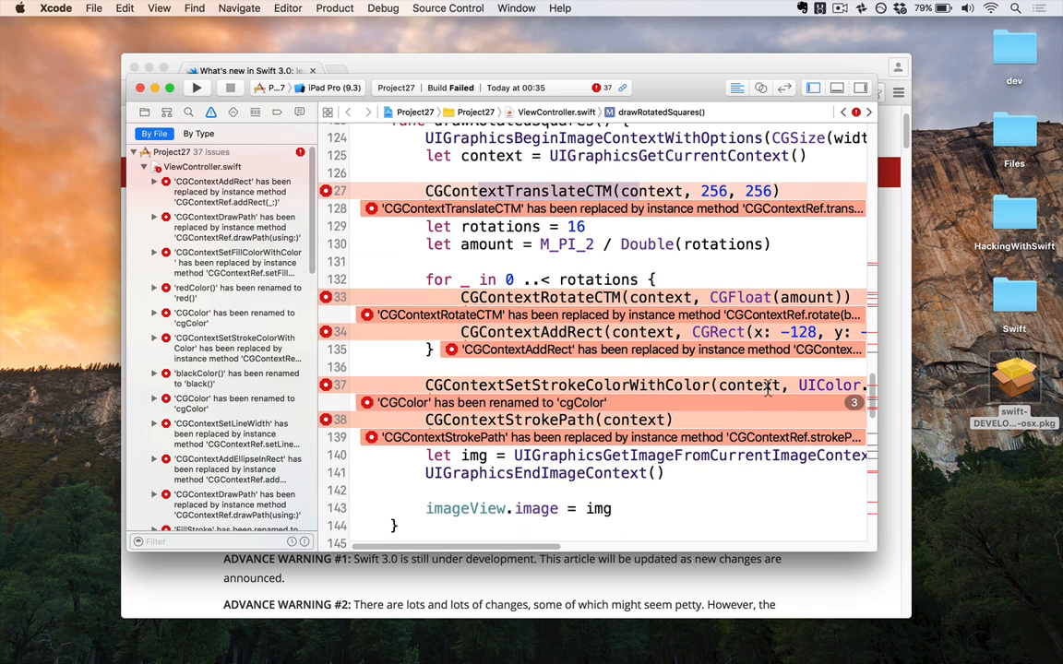
scroll(down, 3)
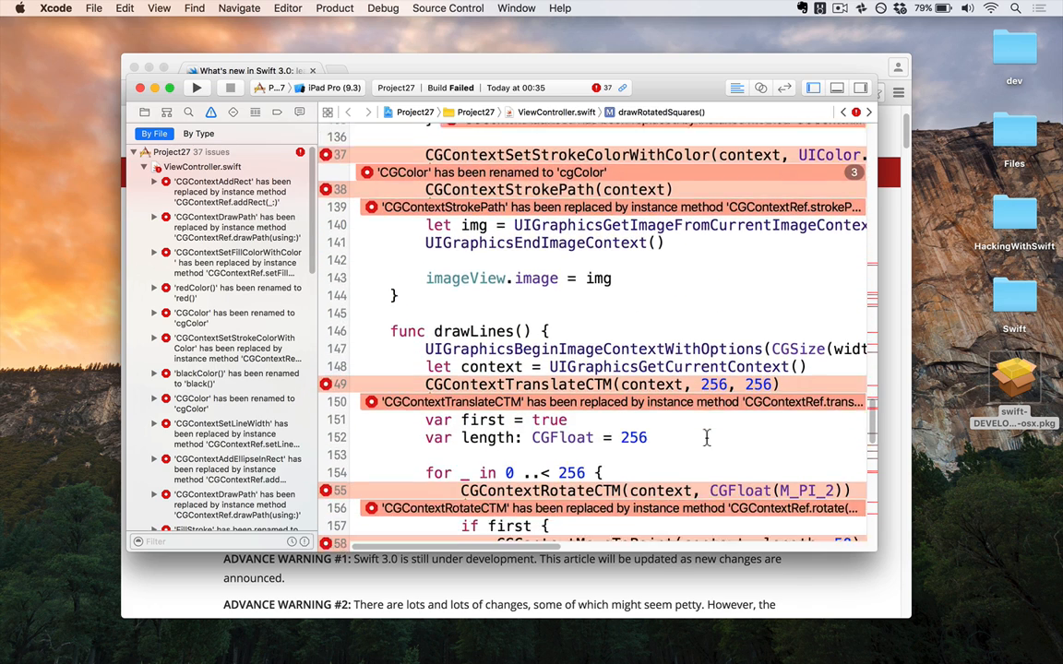
scroll(down, 3)
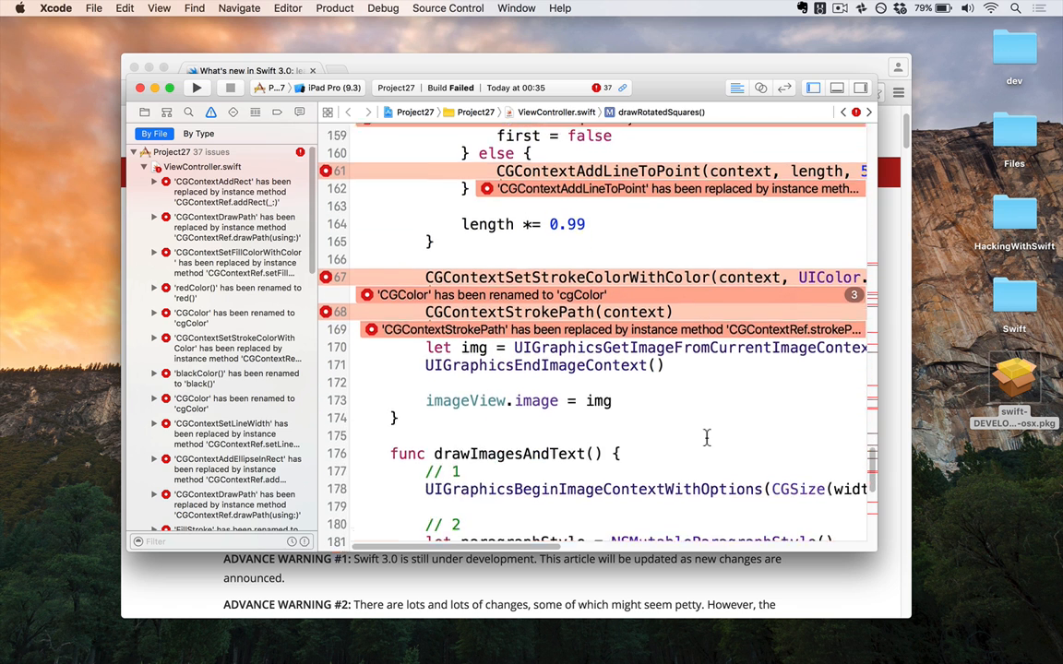
scroll(down, 3)
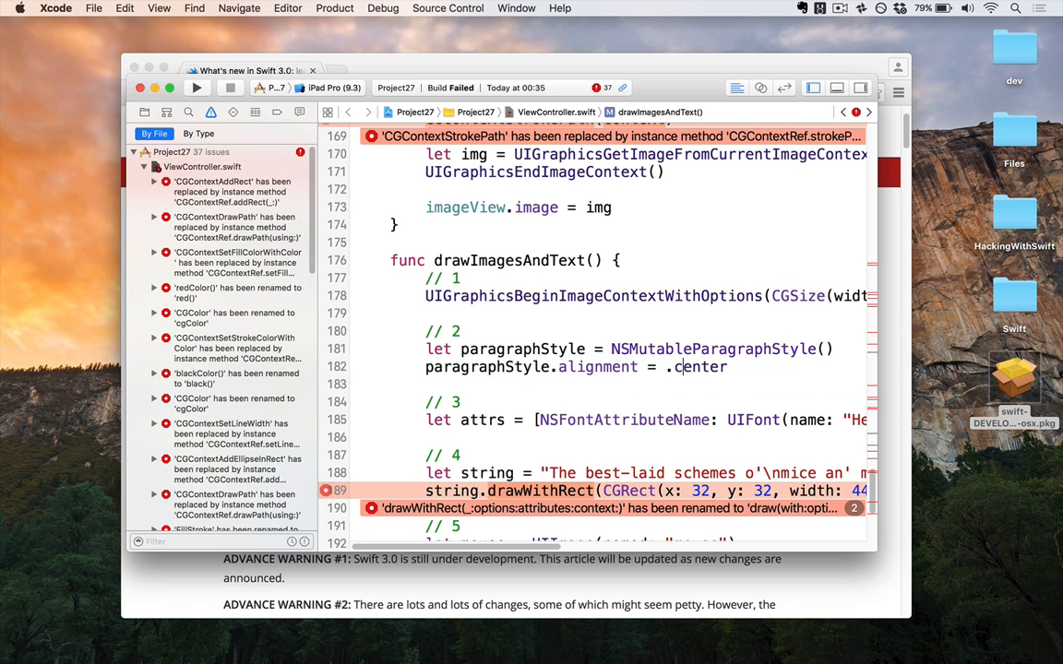
- Fix .center, drawing options and UIColor.black().cgColor renames, cutting issues to 32
scroll(down, 3)
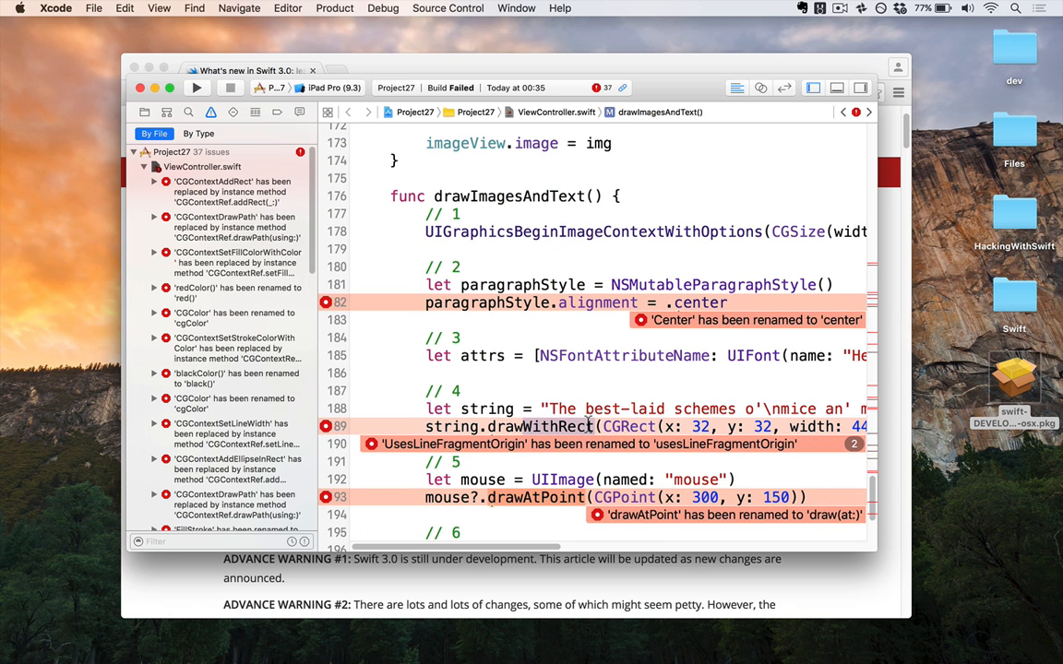
mouse_move(619, 461)
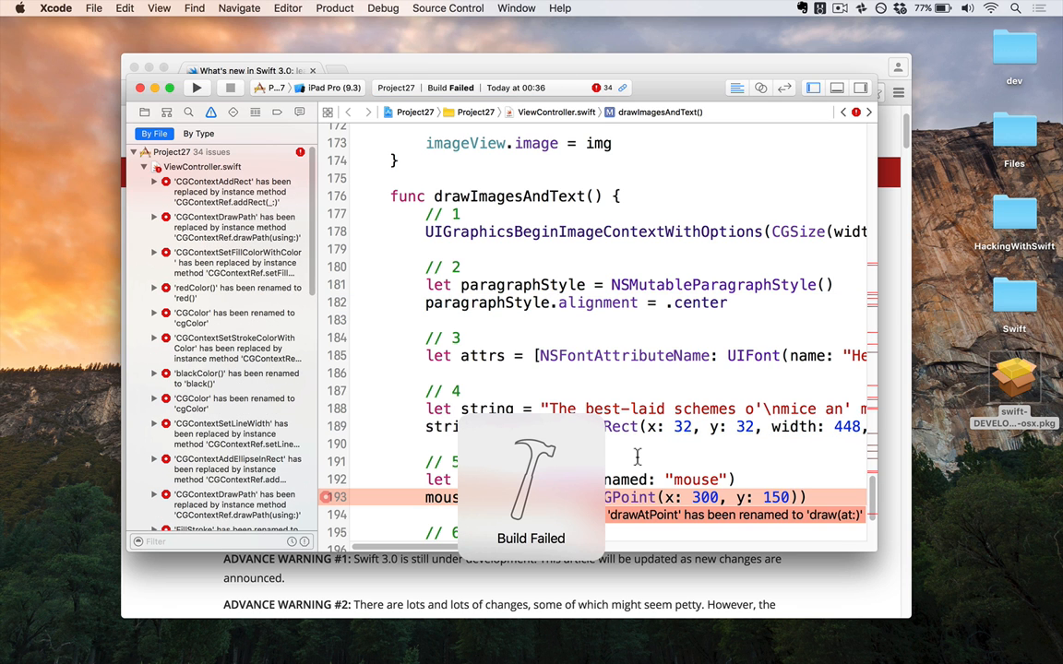
scroll(down, 3)
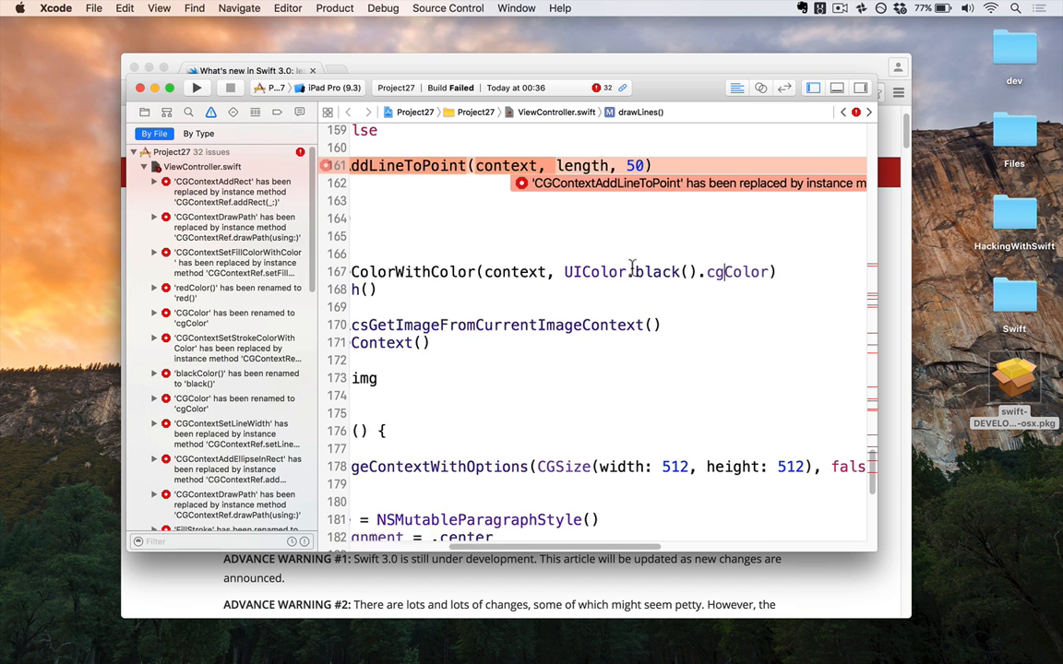
- Convert drawLines to context?.strokePath() via Fix Previous Issue, then return to the Swift 3.0 article
click(559, 8)
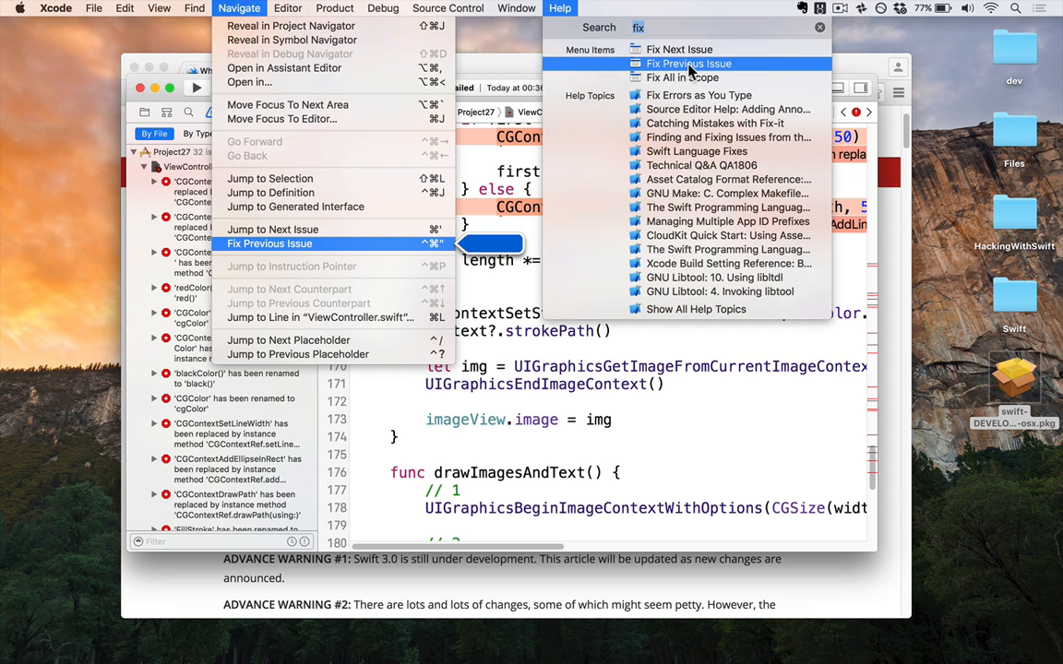
mouse_move(688, 63)
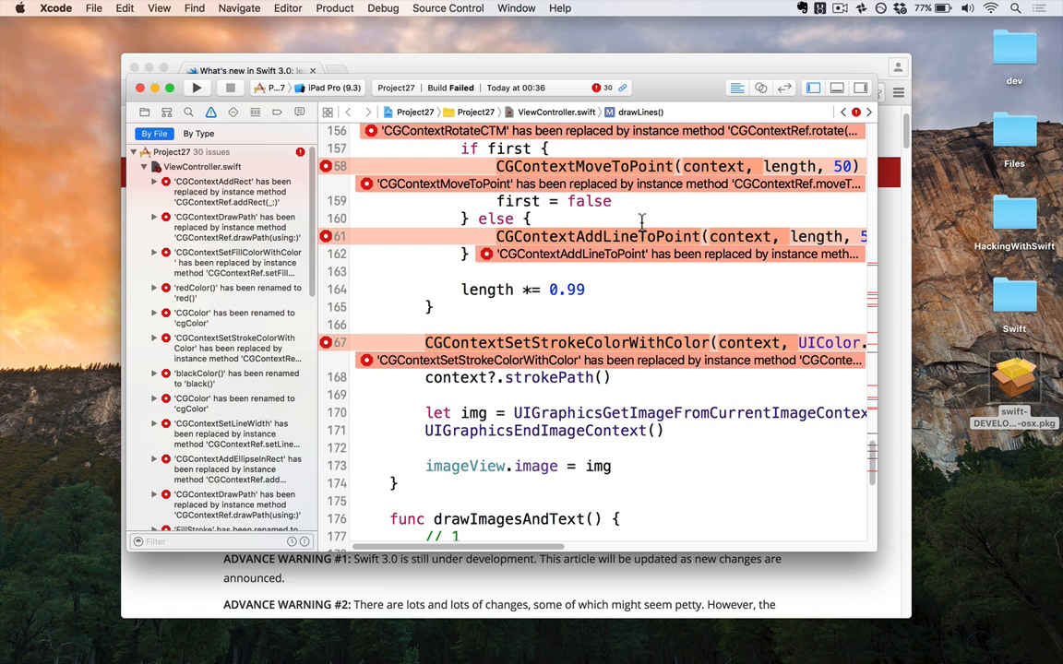
click(531, 218)
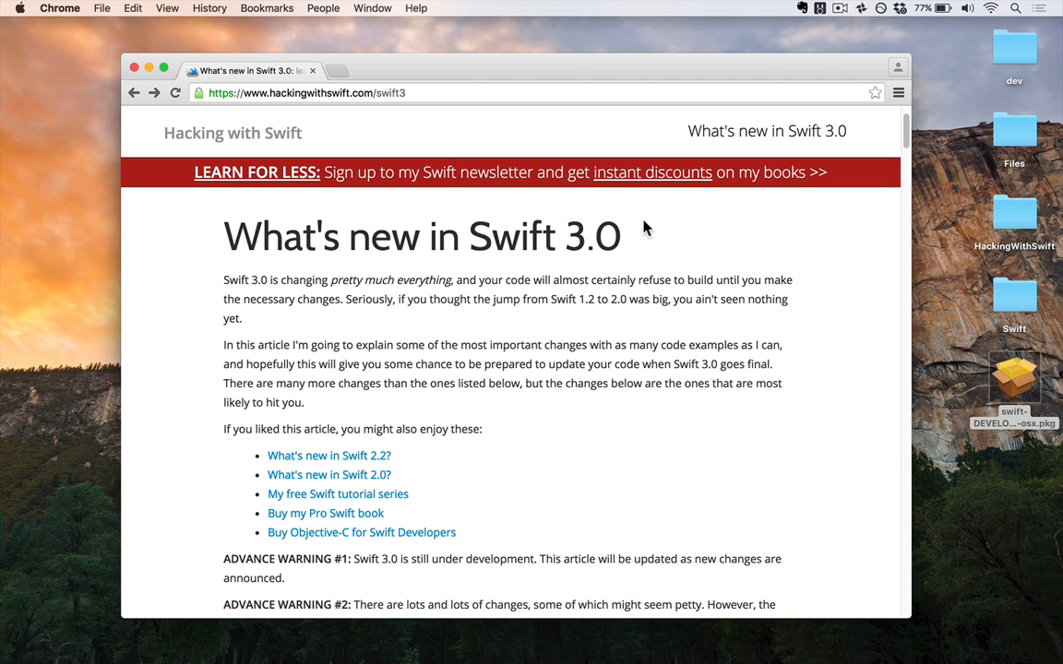
- Scroll the Swift 3.0 article to 'All function parameters have labels' and its example code
scroll(down, 3)
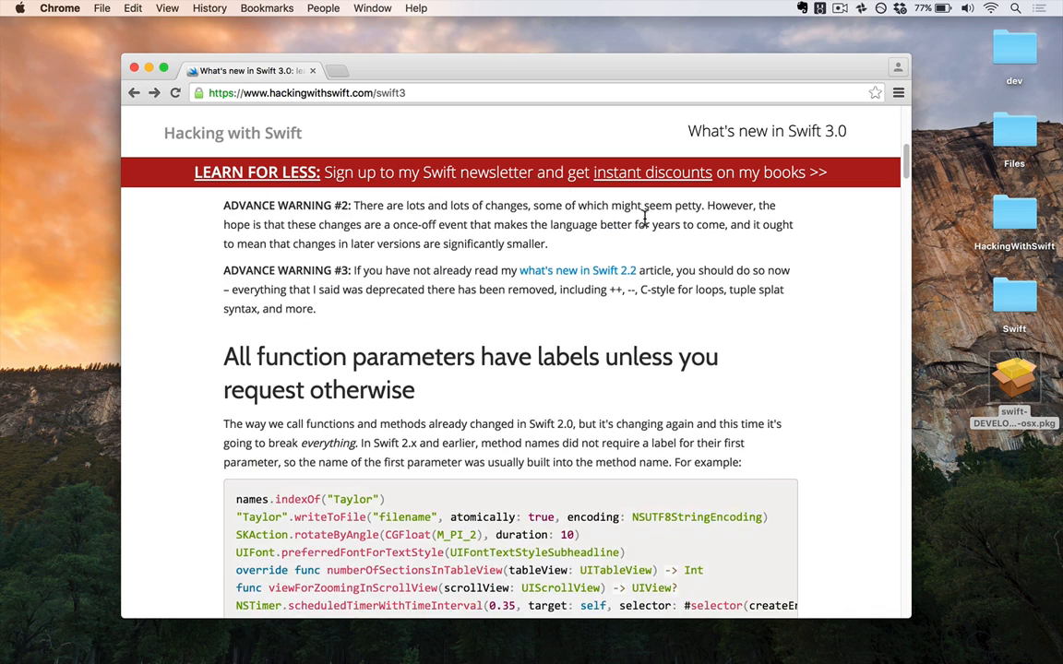
scroll(down, 3)
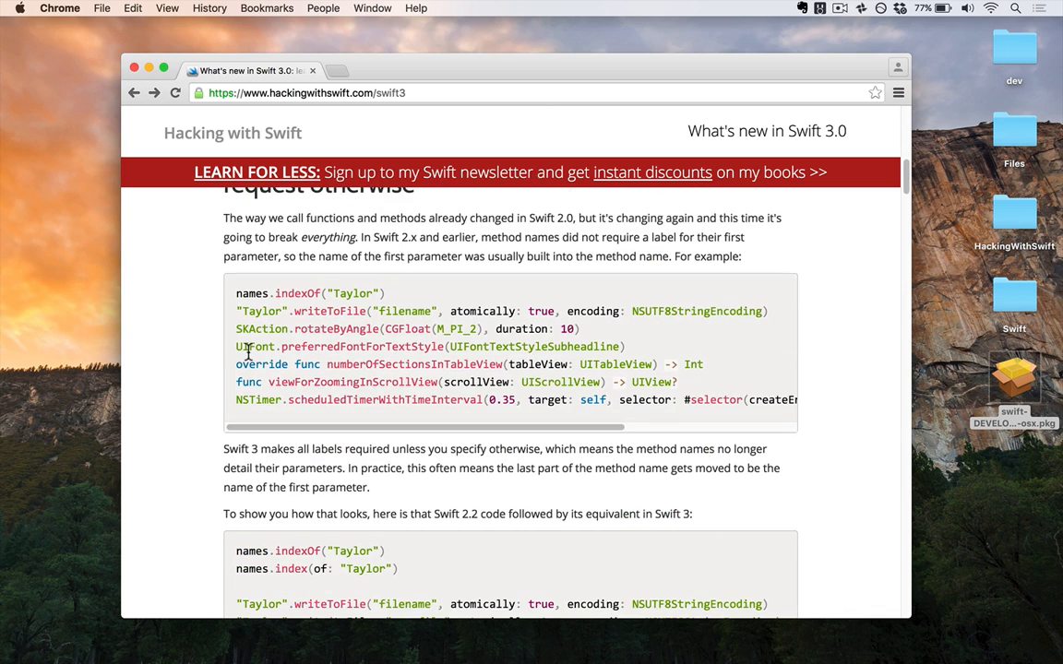